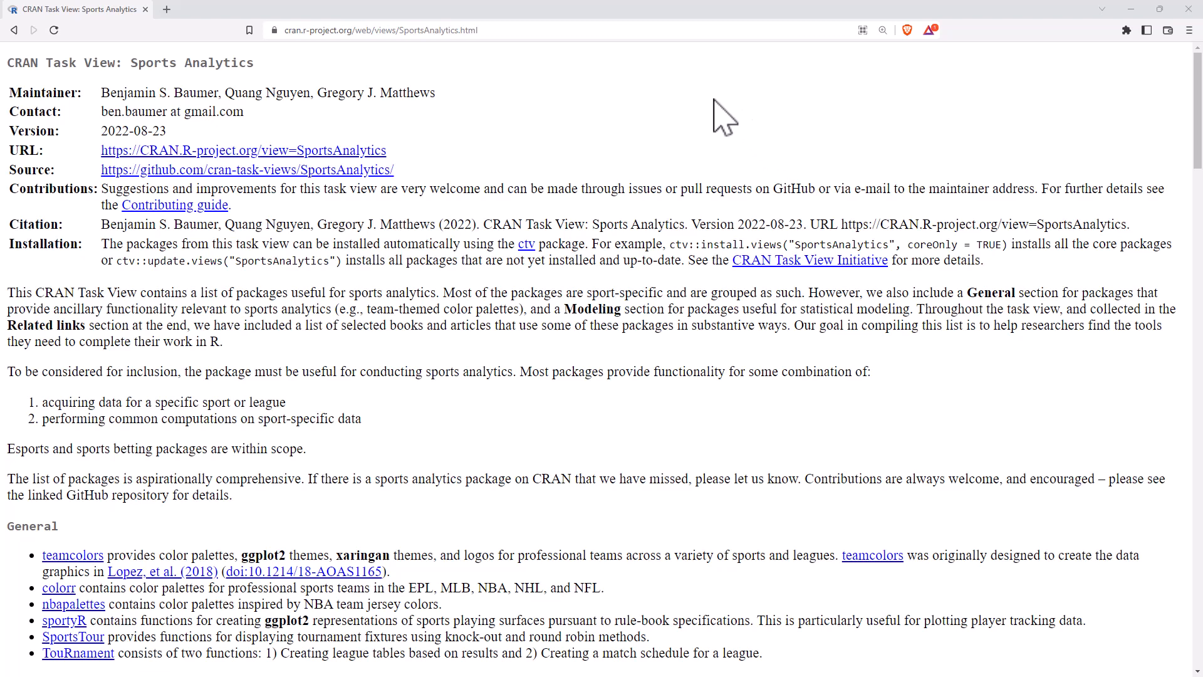
{"action": "mouse_move", "coordinate": [689, 137]}
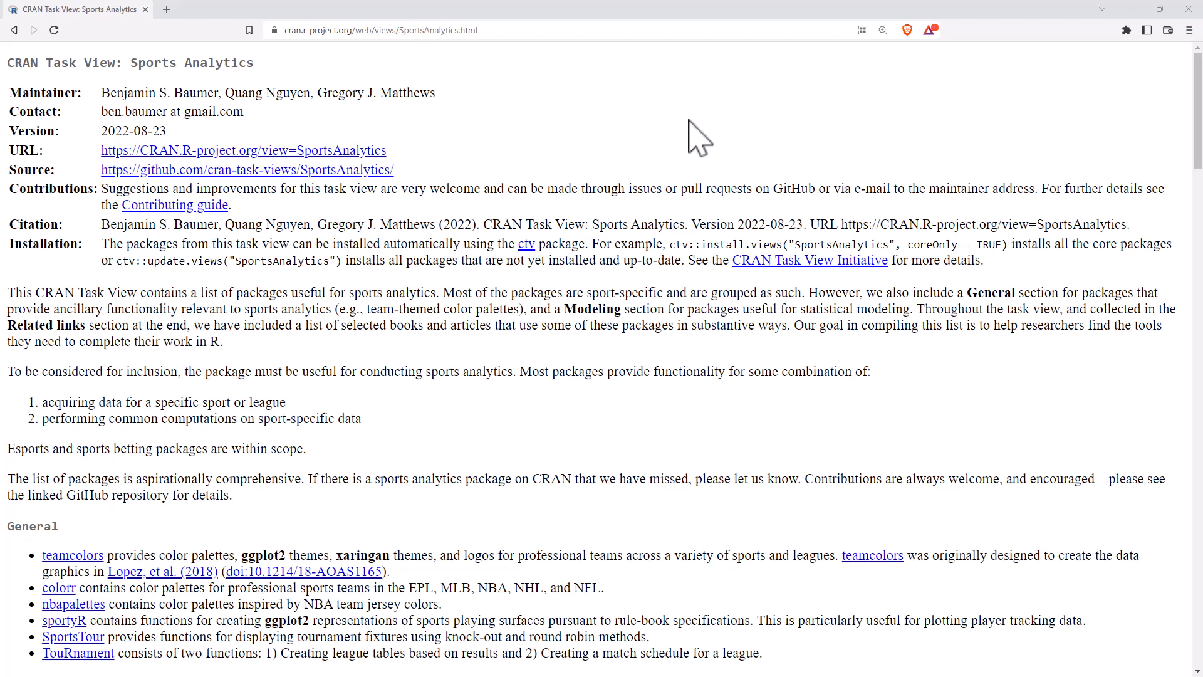
{"action": "mouse_move", "coordinate": [663, 139]}
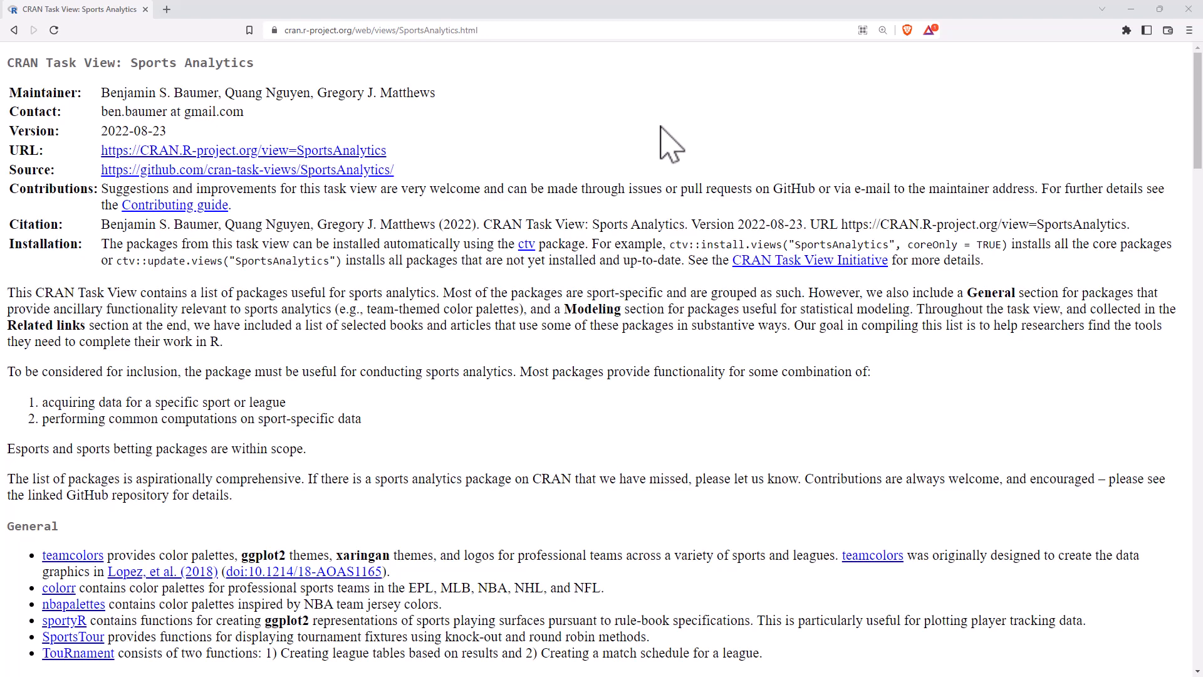
{"action": "mouse_move", "coordinate": [611, 143]}
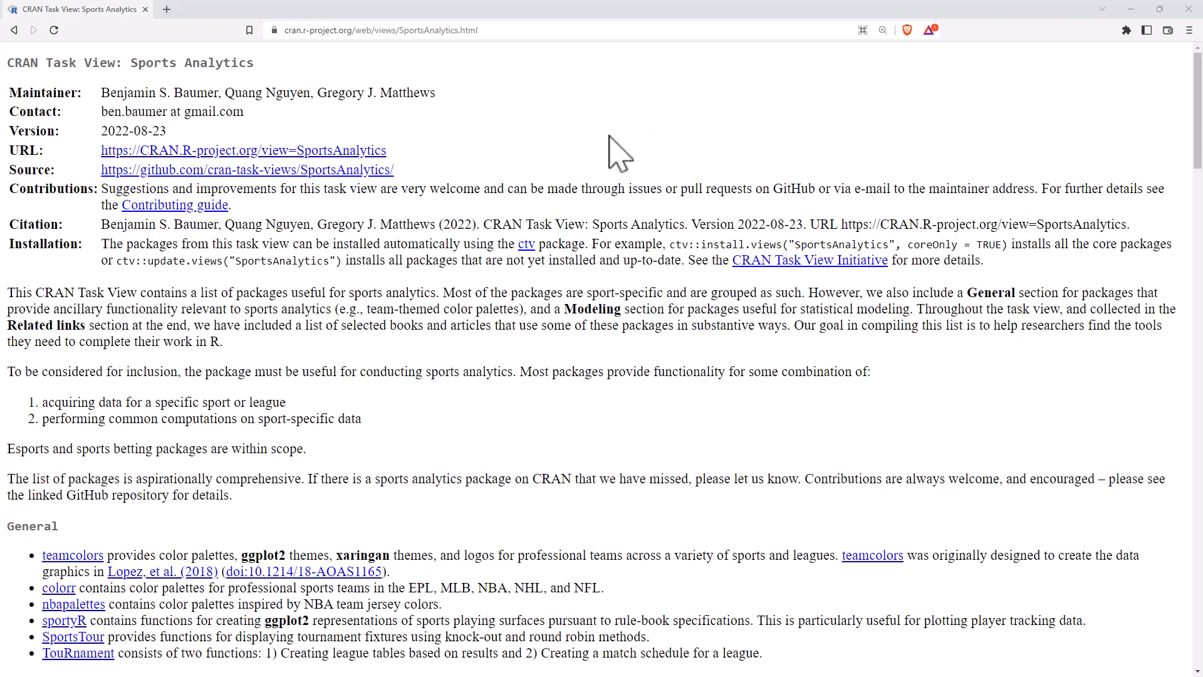
{"action": "mouse_move", "coordinate": [625, 188]}
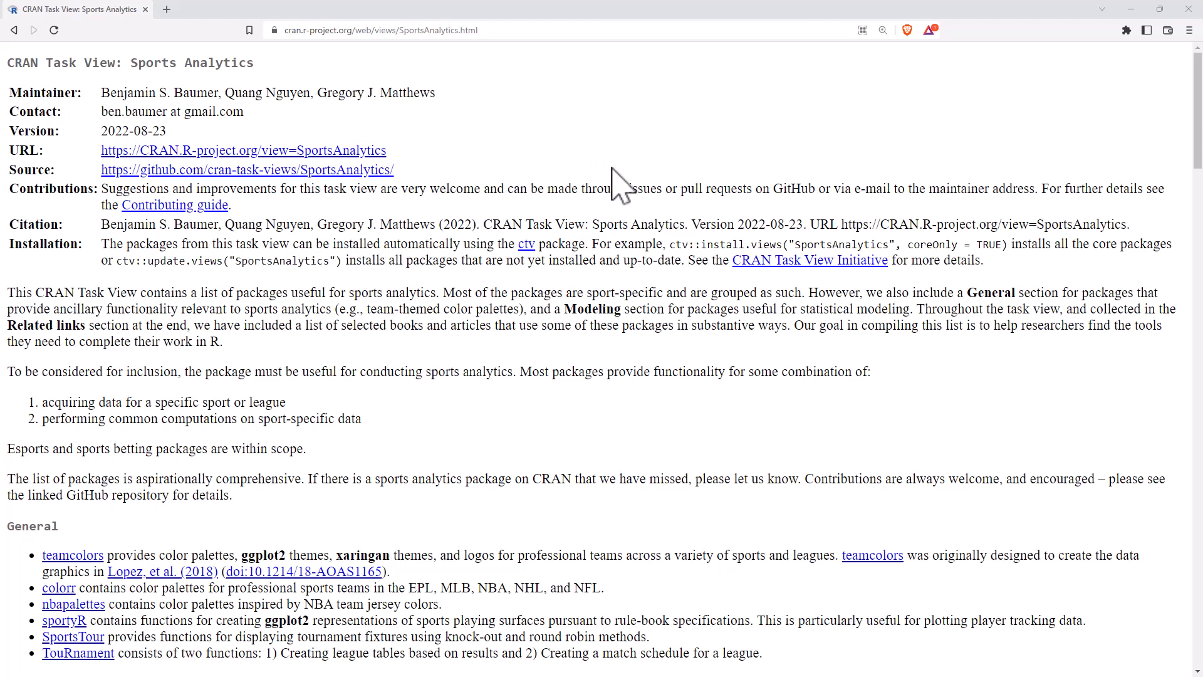
{"action": "mouse_move", "coordinate": [587, 162]}
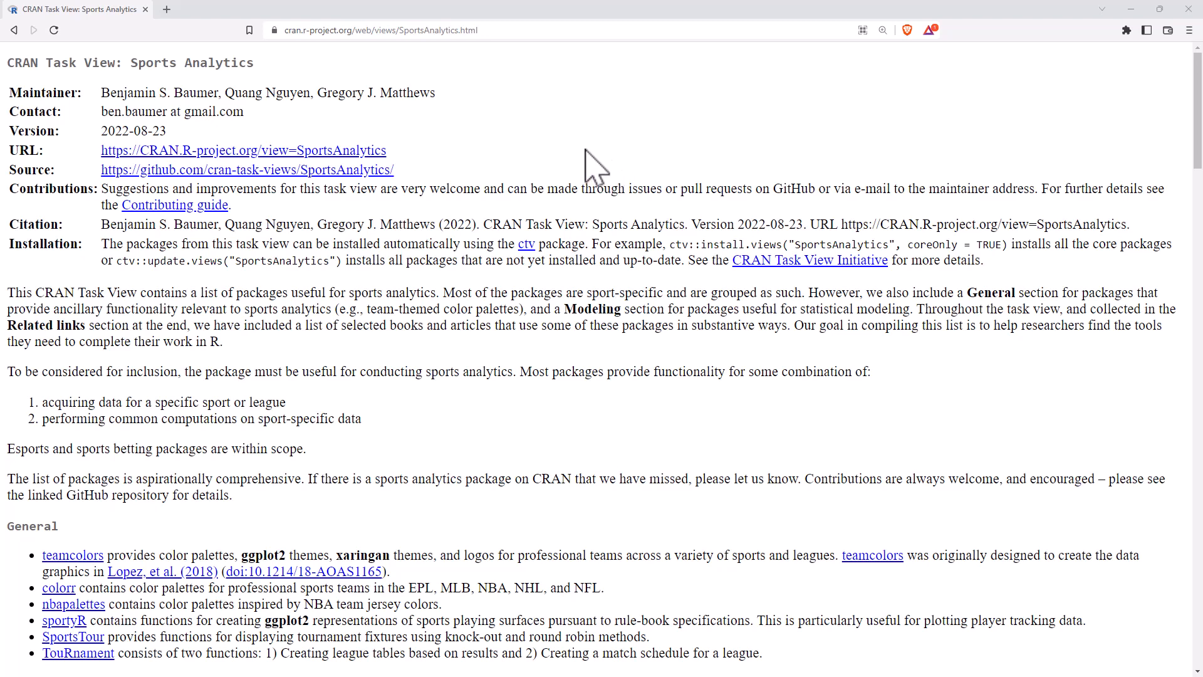
{"action": "mouse_move", "coordinate": [567, 170]}
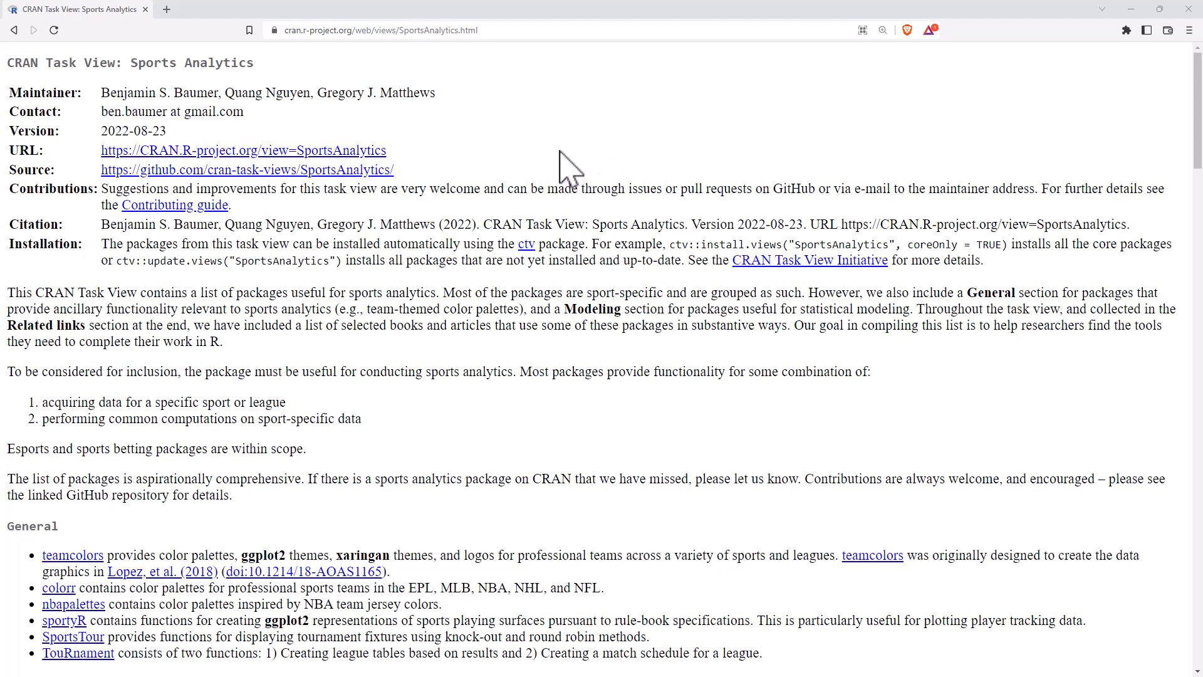
{"action": "mouse_move", "coordinate": [597, 190]}
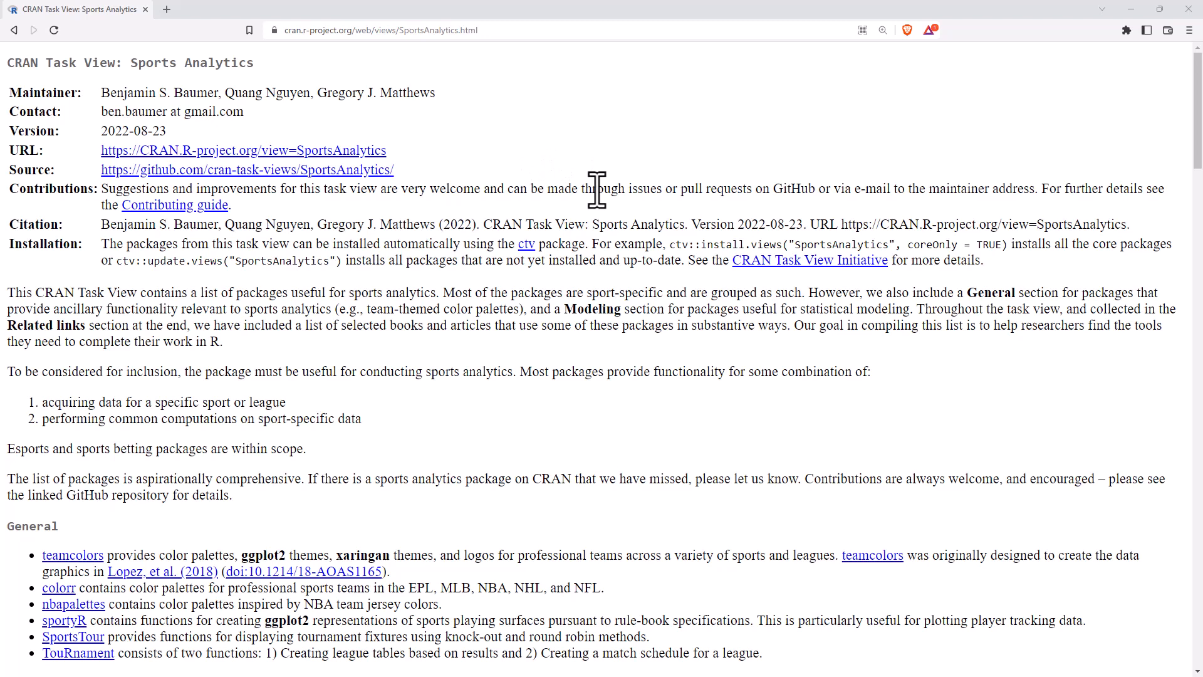
{"action": "mouse_move", "coordinate": [530, 294]}
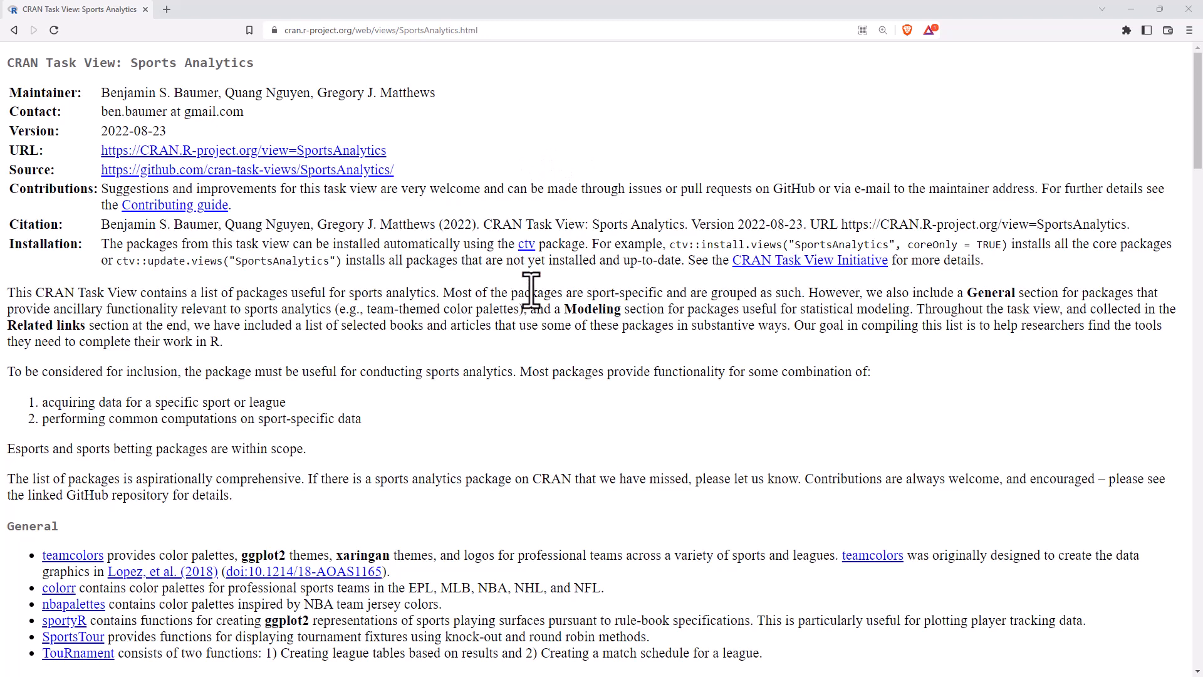
{"action": "mouse_move", "coordinate": [539, 296]}
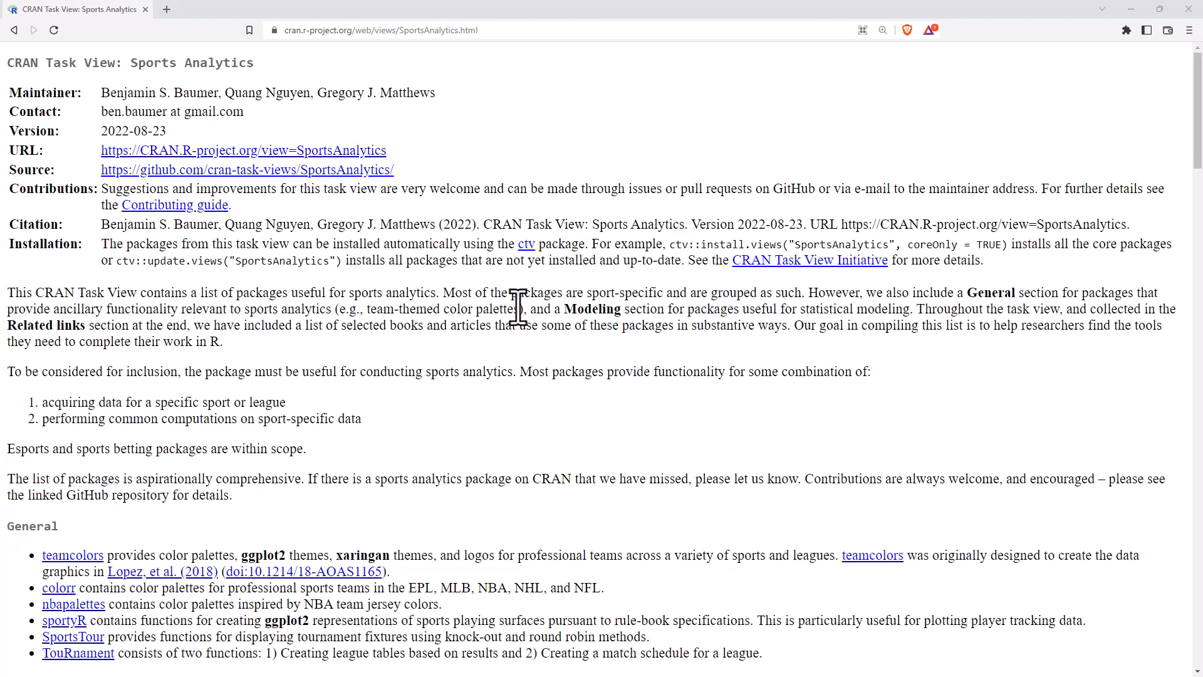
{"action": "mouse_move", "coordinate": [480, 295]}
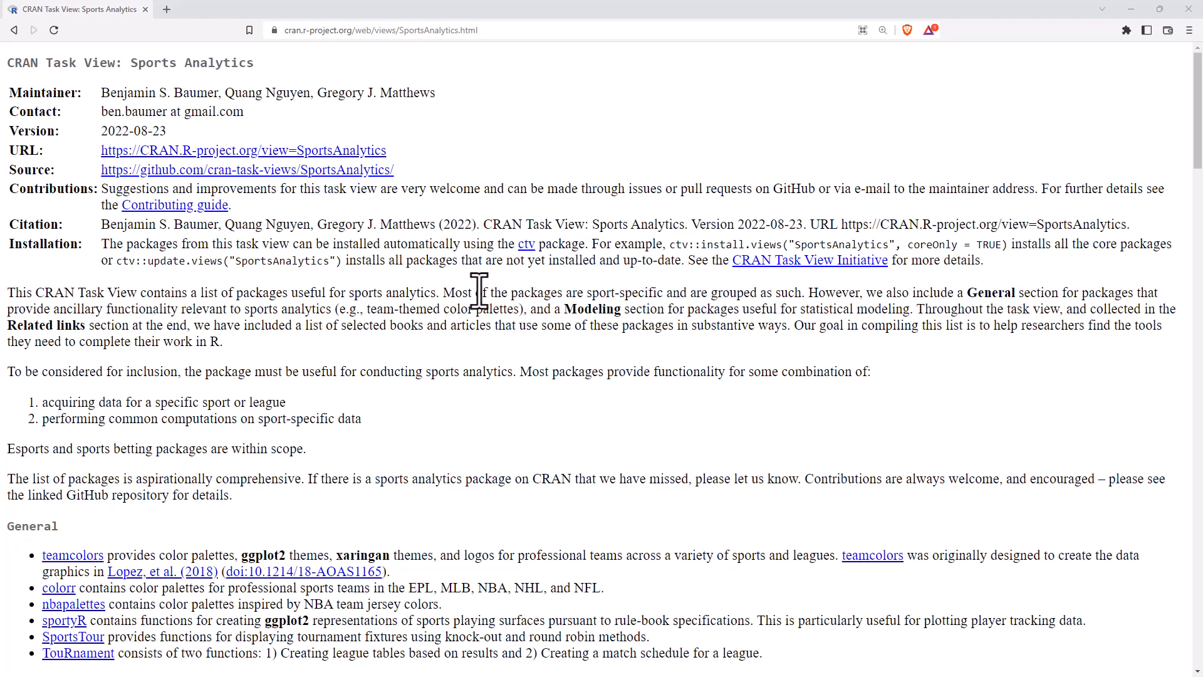
Scroll the task view past the installation notes and General packages to the American Football heading.
{"action": "scroll", "scroll_direction": "down", "scroll_amount": 3}
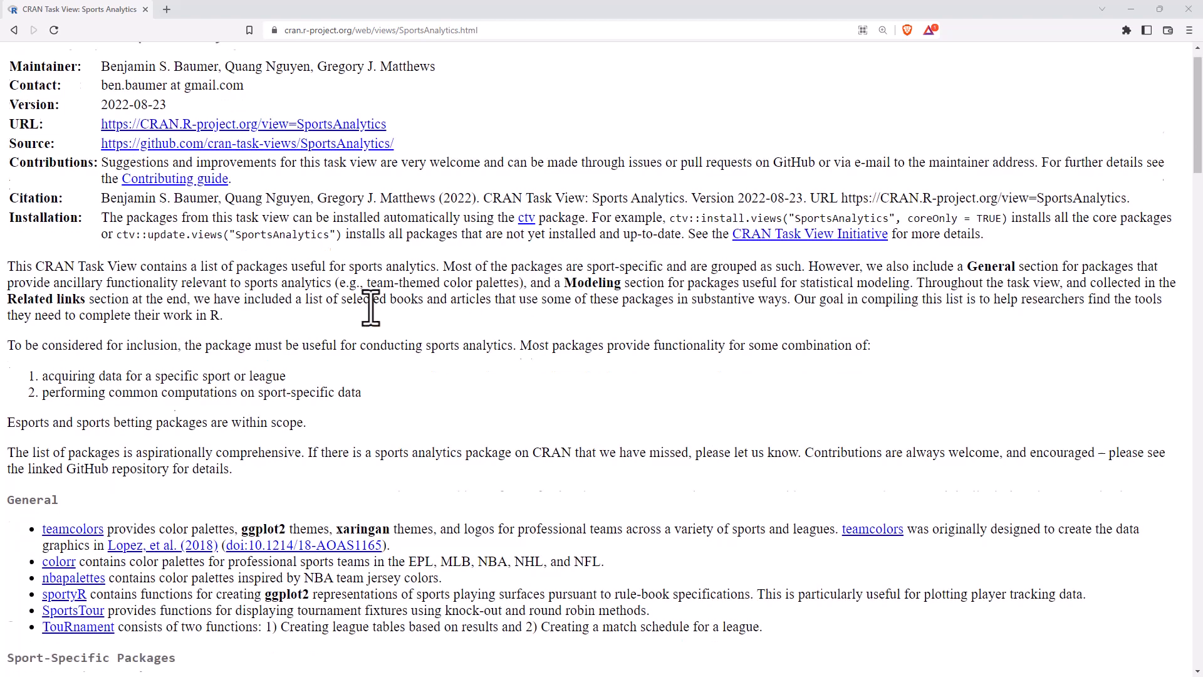
{"action": "scroll", "scroll_direction": "down", "scroll_amount": 3}
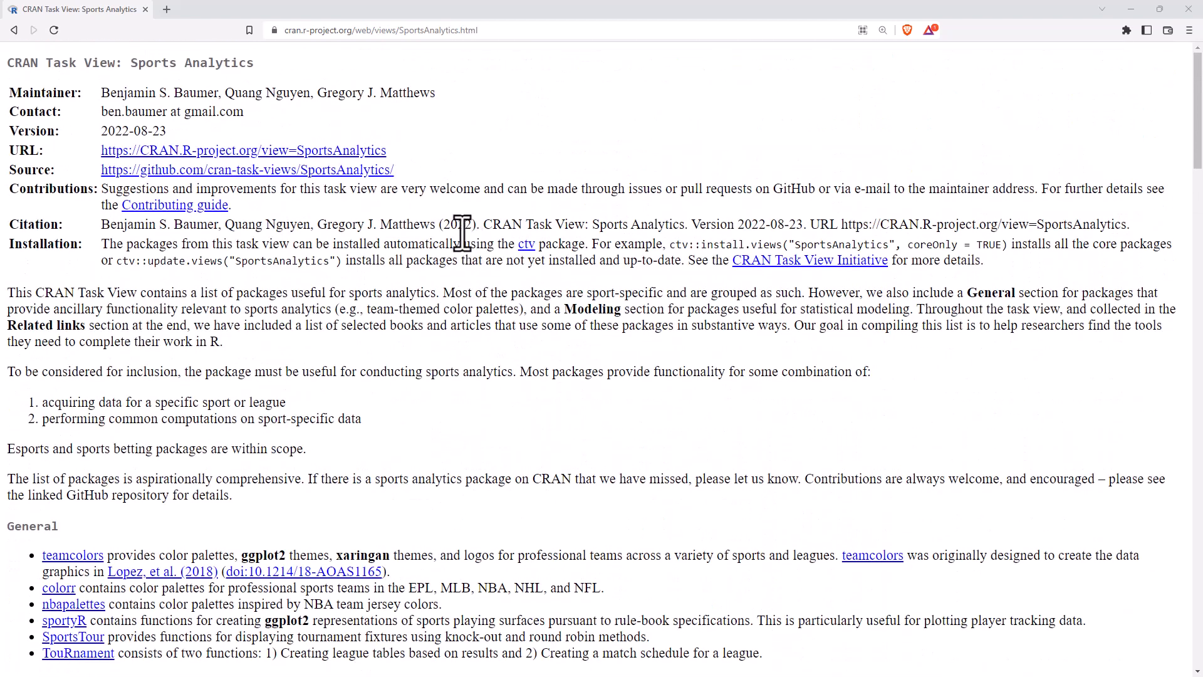
{"action": "mouse_move", "coordinate": [418, 247]}
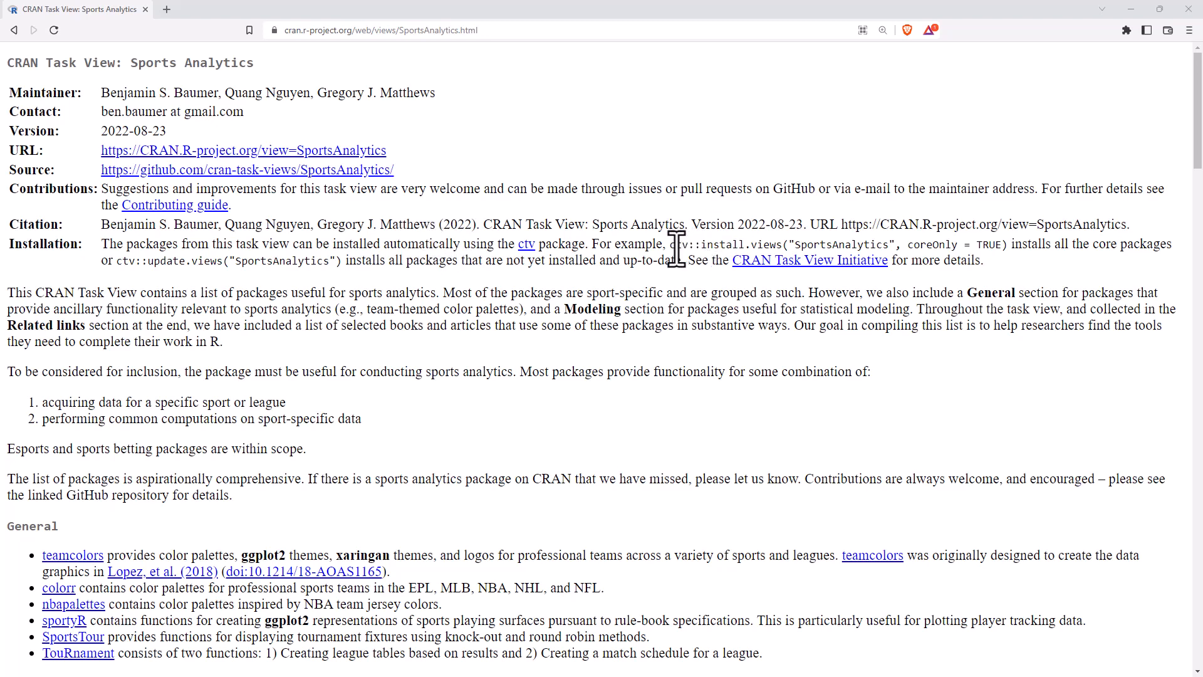
{"action": "mouse_move", "coordinate": [689, 230]}
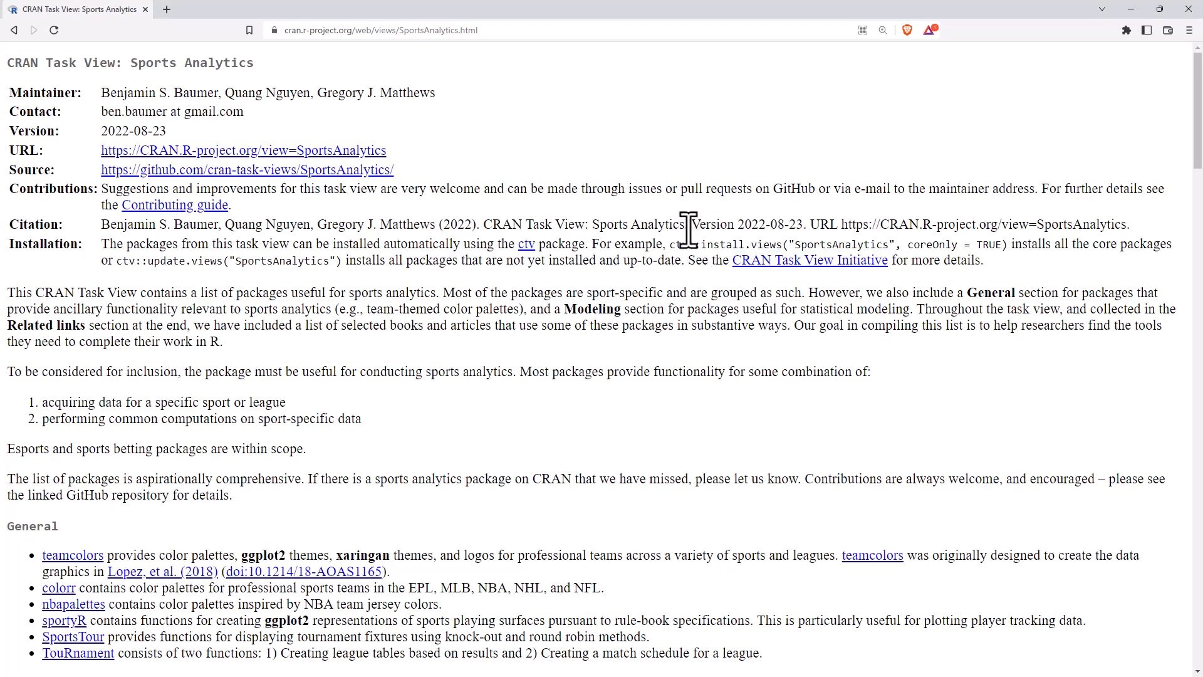
{"action": "mouse_move", "coordinate": [704, 253]}
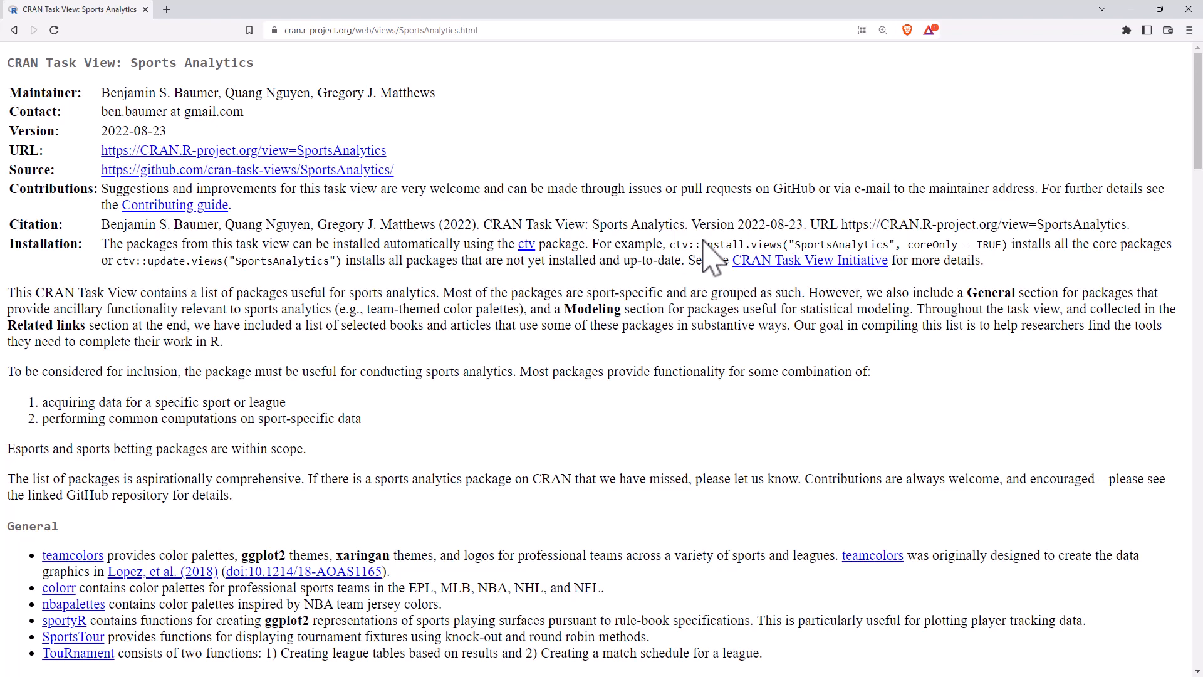
{"action": "mouse_move", "coordinate": [602, 334]}
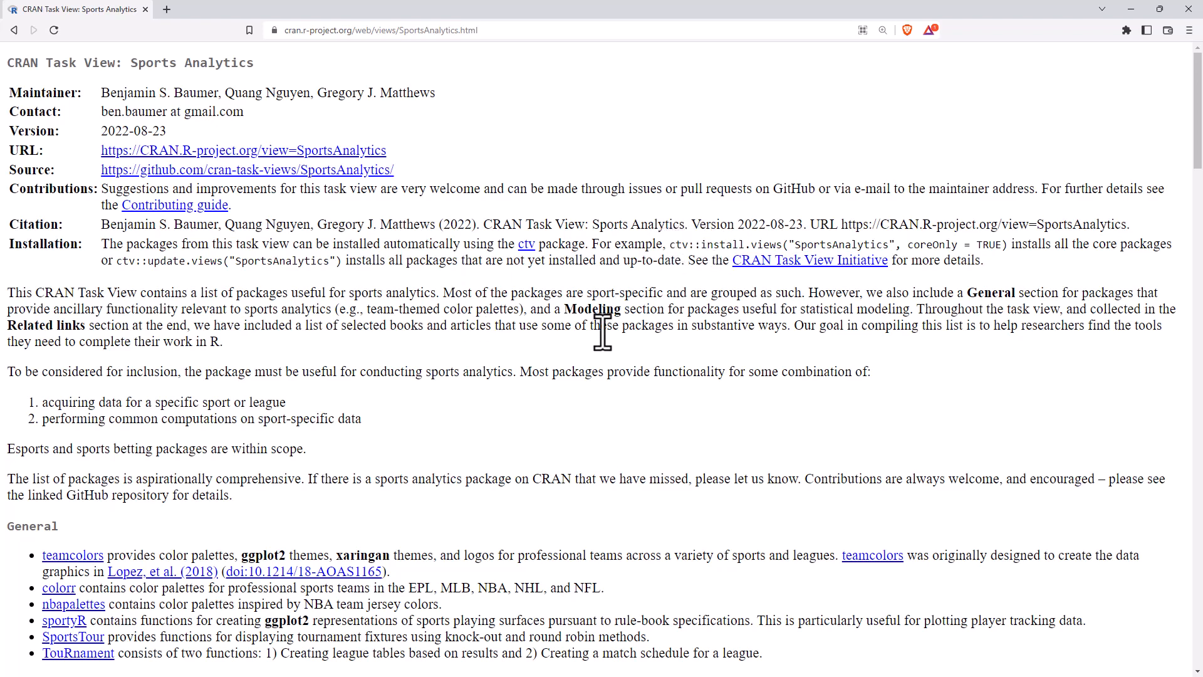
{"action": "scroll", "scroll_direction": "down", "scroll_amount": 3}
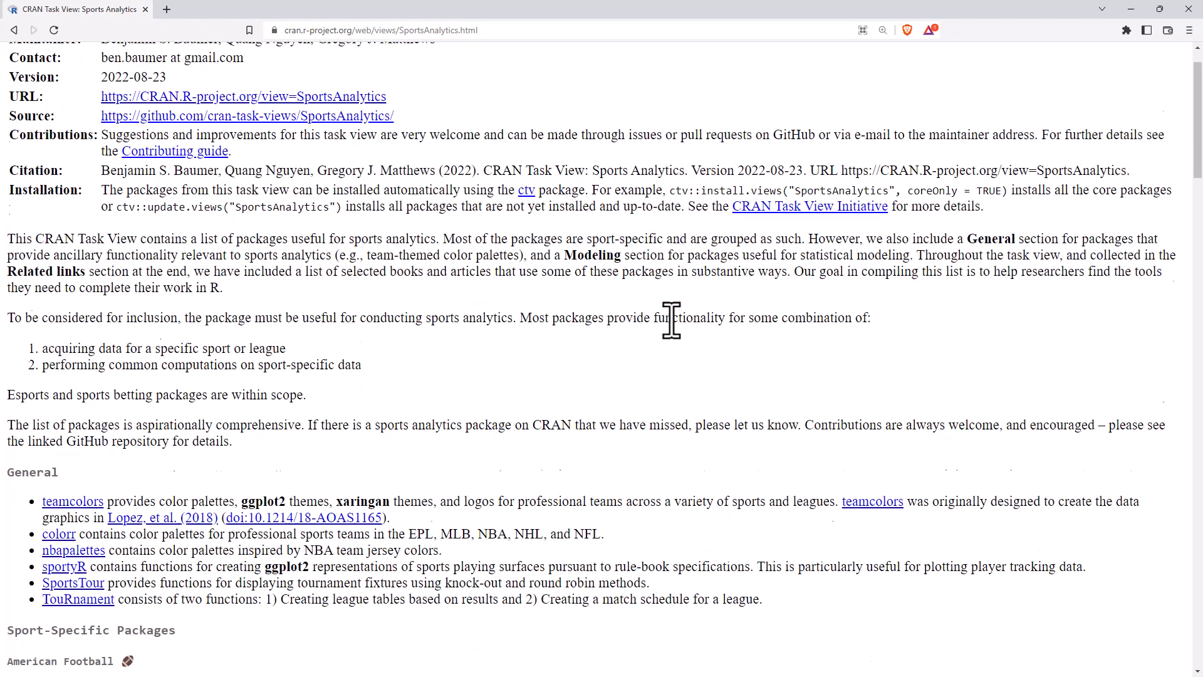
{"action": "scroll", "scroll_direction": "down", "scroll_amount": 3}
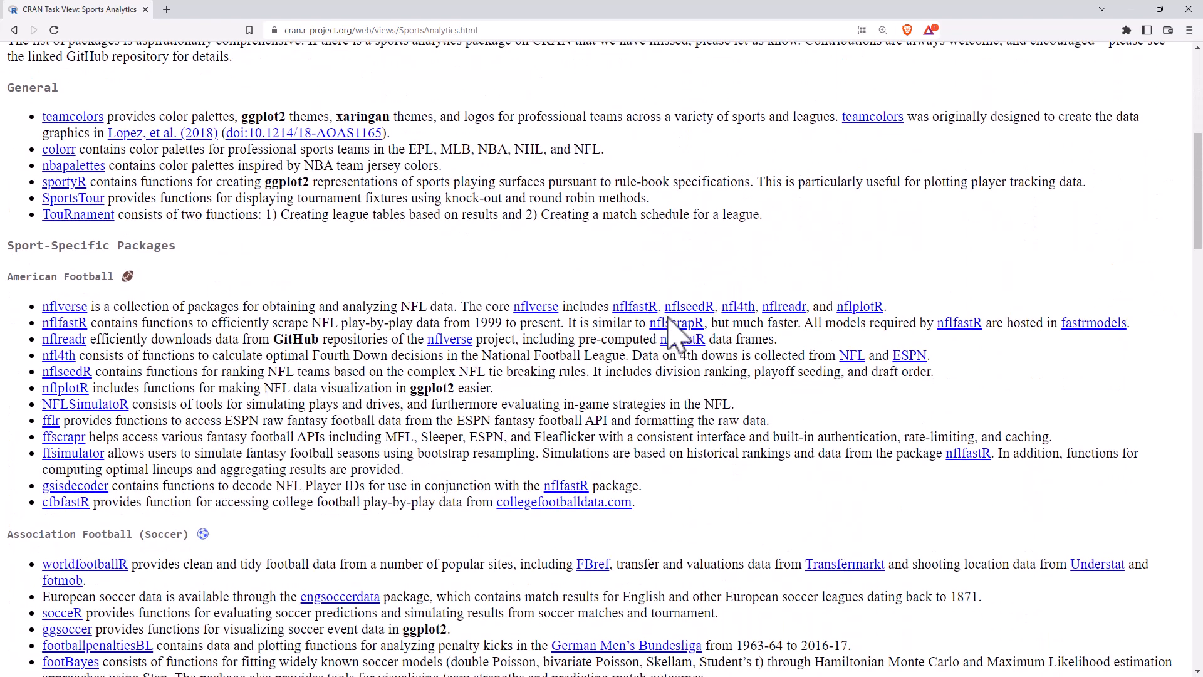
{"action": "mouse_move", "coordinate": [65, 112]}
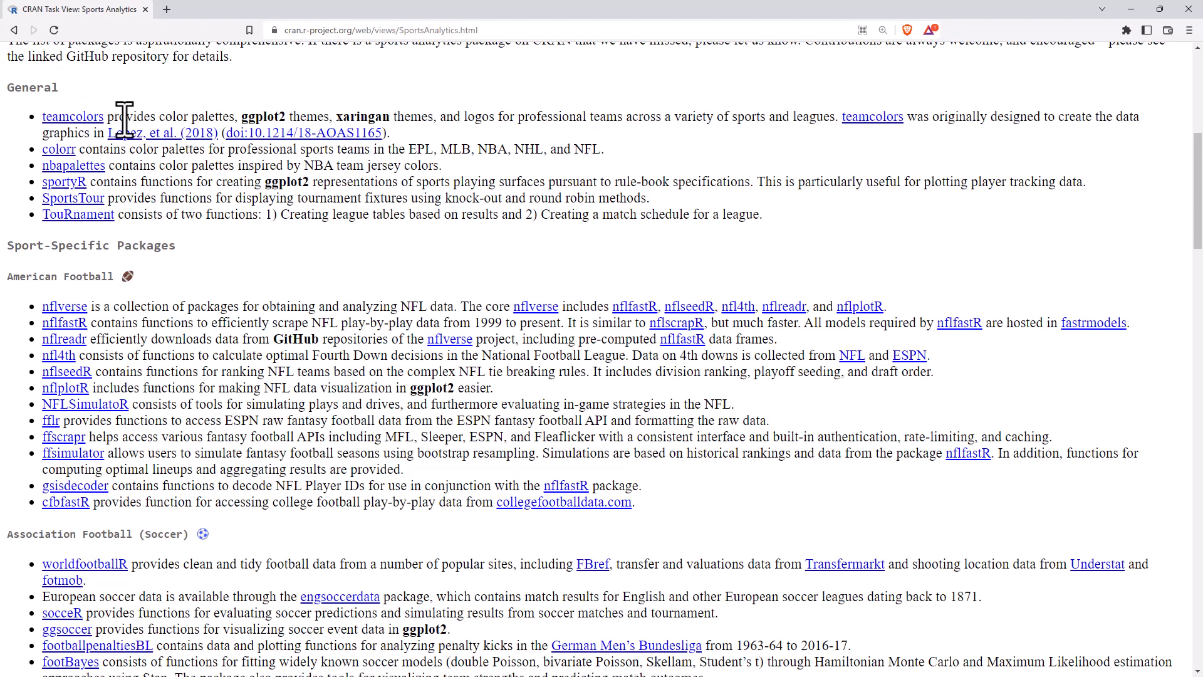
{"action": "mouse_move", "coordinate": [285, 117]}
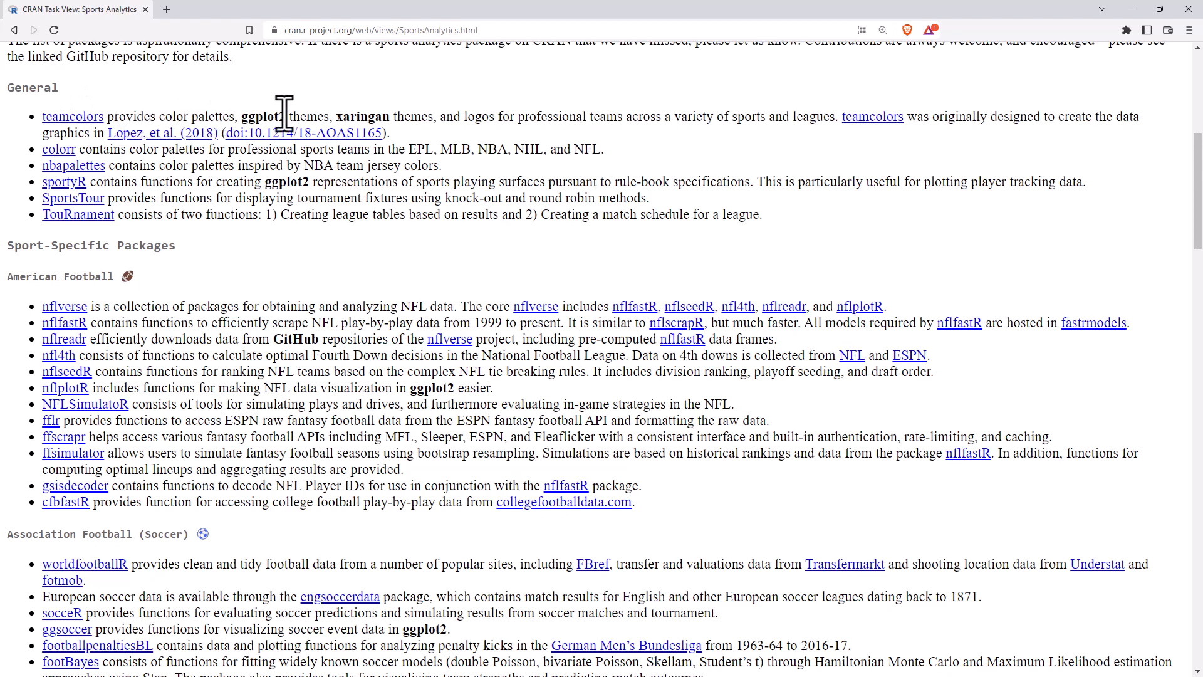
{"action": "mouse_move", "coordinate": [574, 116]}
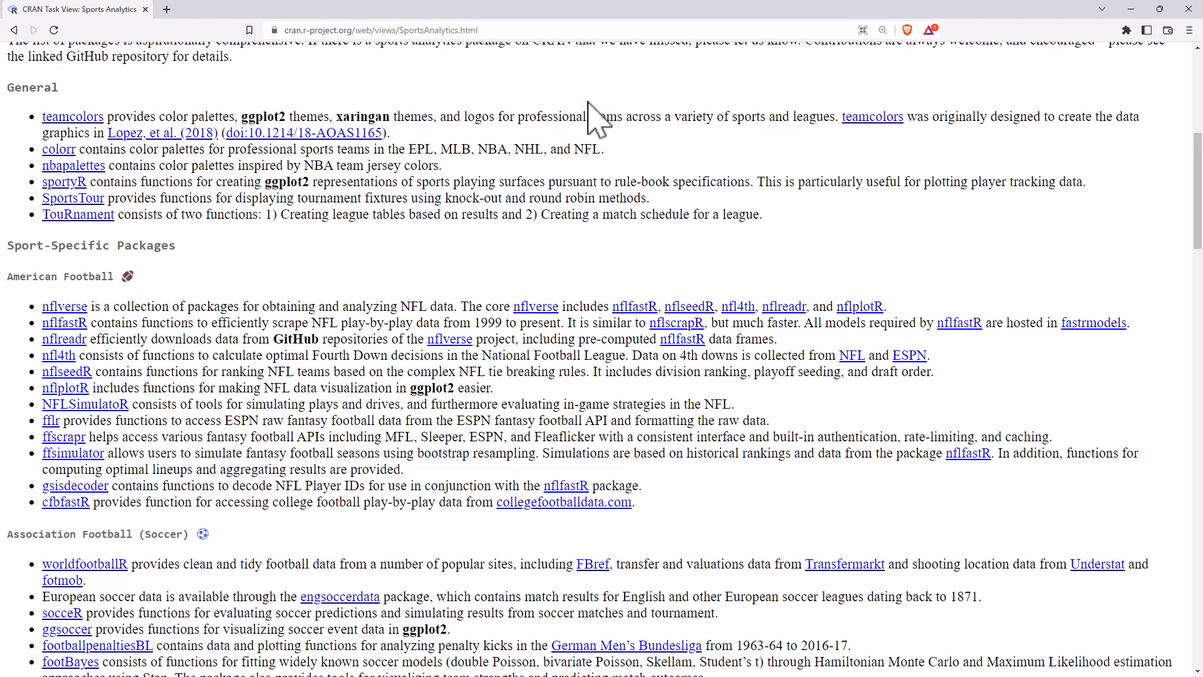
{"action": "mouse_move", "coordinate": [139, 226]}
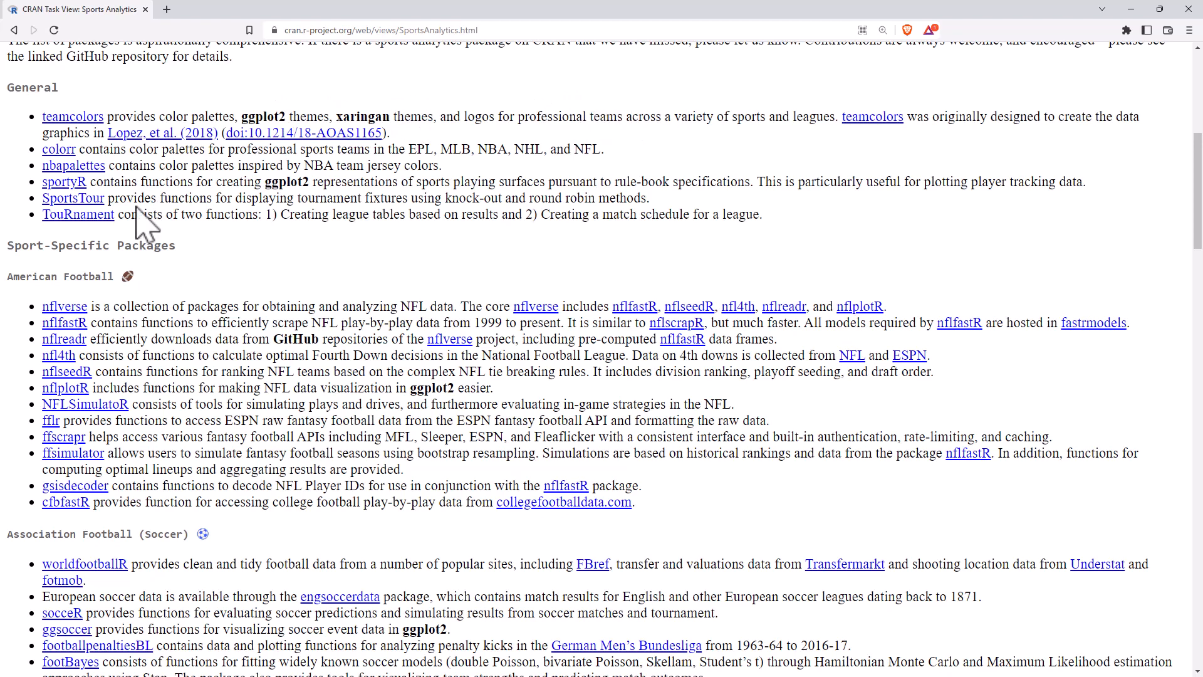
{"action": "mouse_move", "coordinate": [113, 173]}
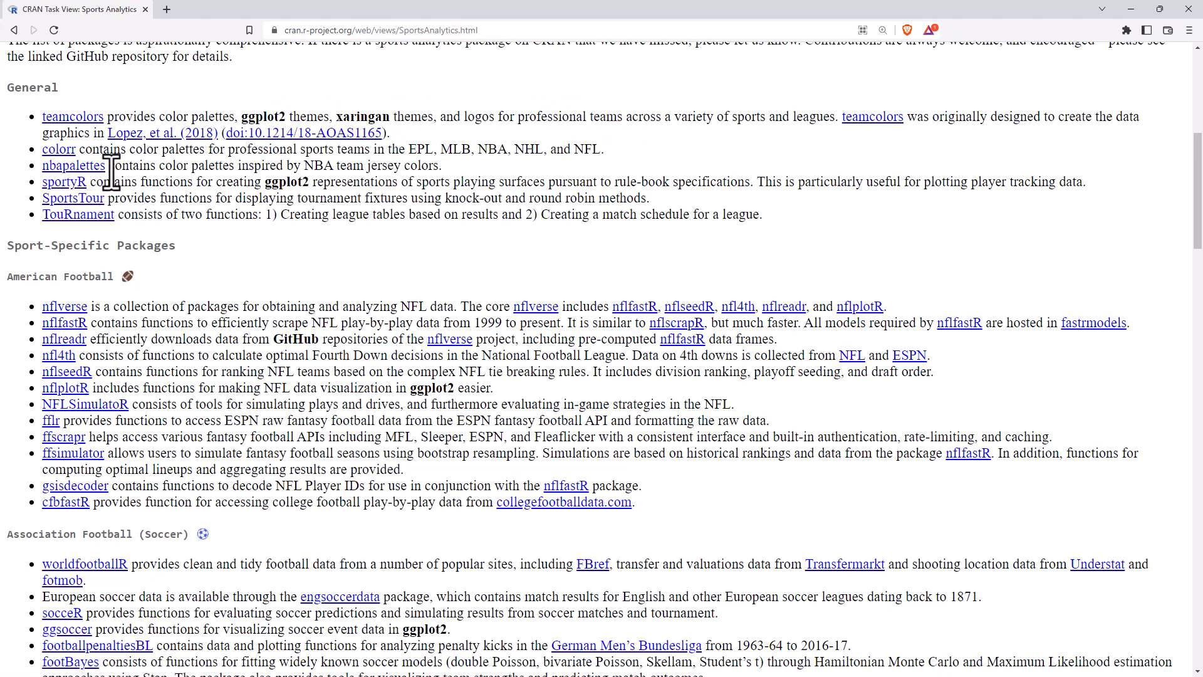
{"action": "mouse_move", "coordinate": [65, 182]}
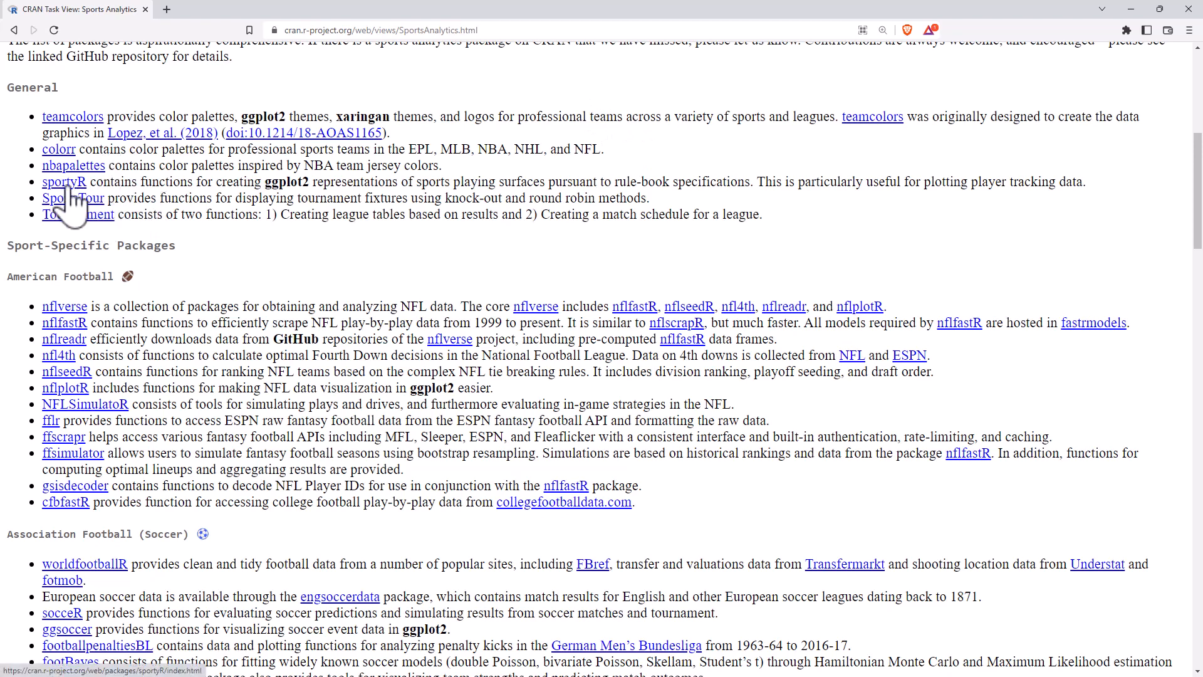
{"action": "mouse_move", "coordinate": [301, 175]}
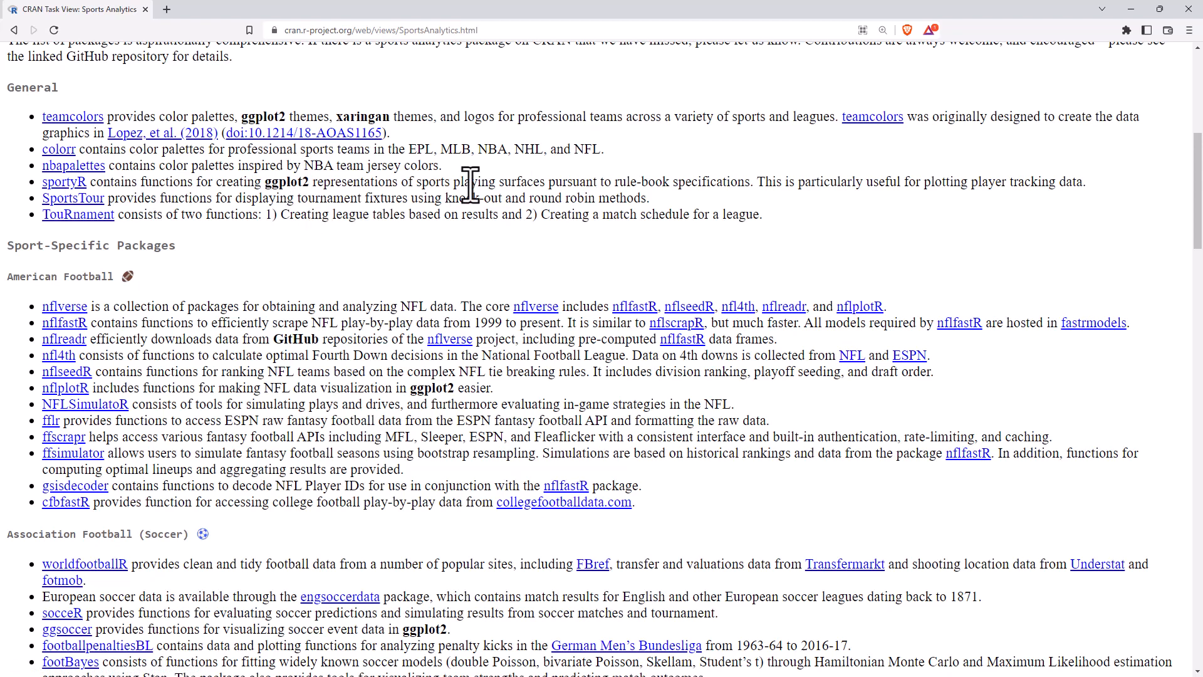
{"action": "mouse_move", "coordinate": [496, 188]}
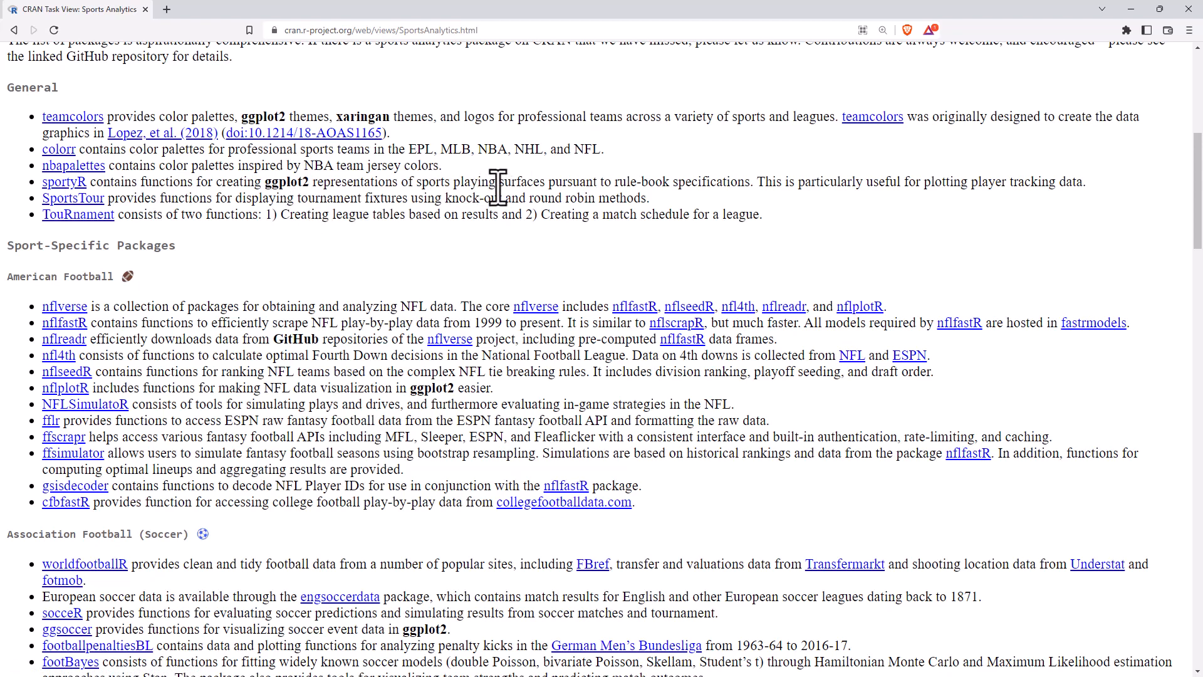
{"action": "mouse_move", "coordinate": [344, 238]}
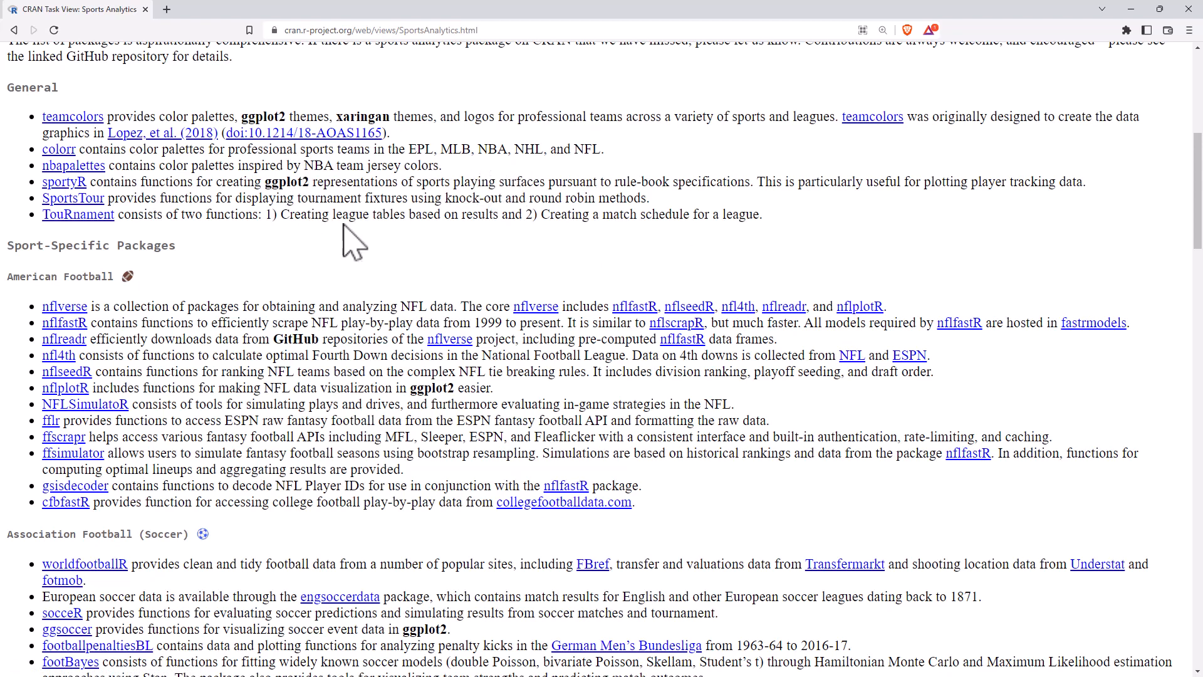
{"action": "mouse_move", "coordinate": [274, 230]}
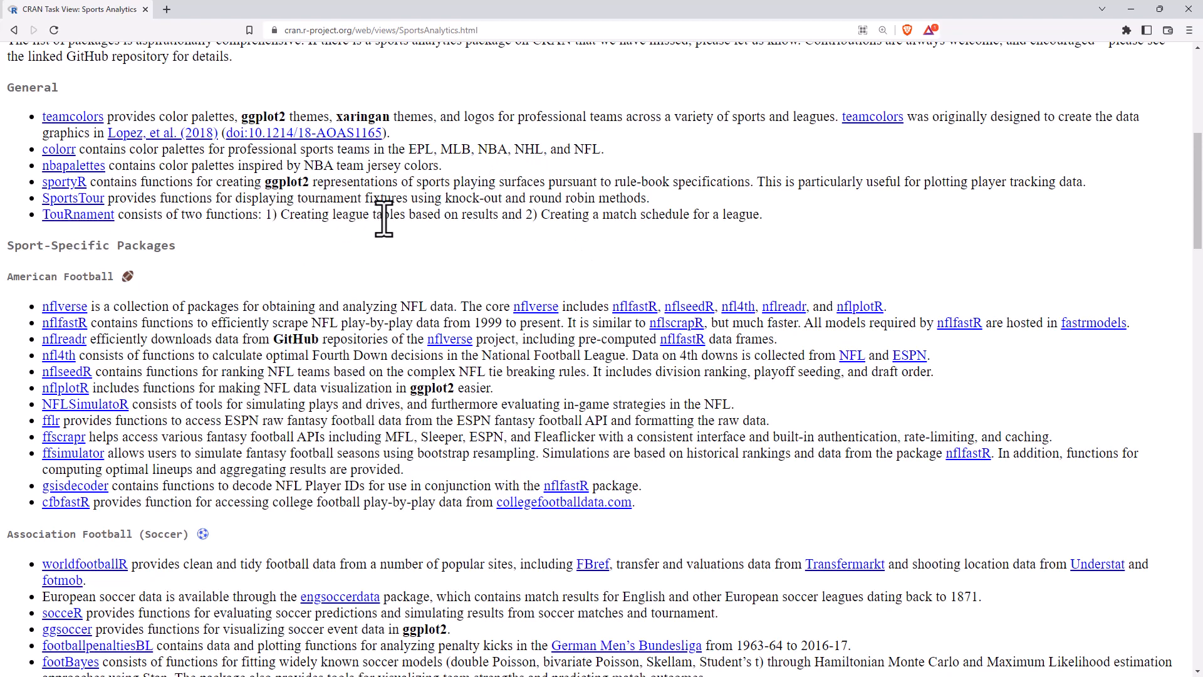
{"action": "mouse_move", "coordinate": [300, 214]}
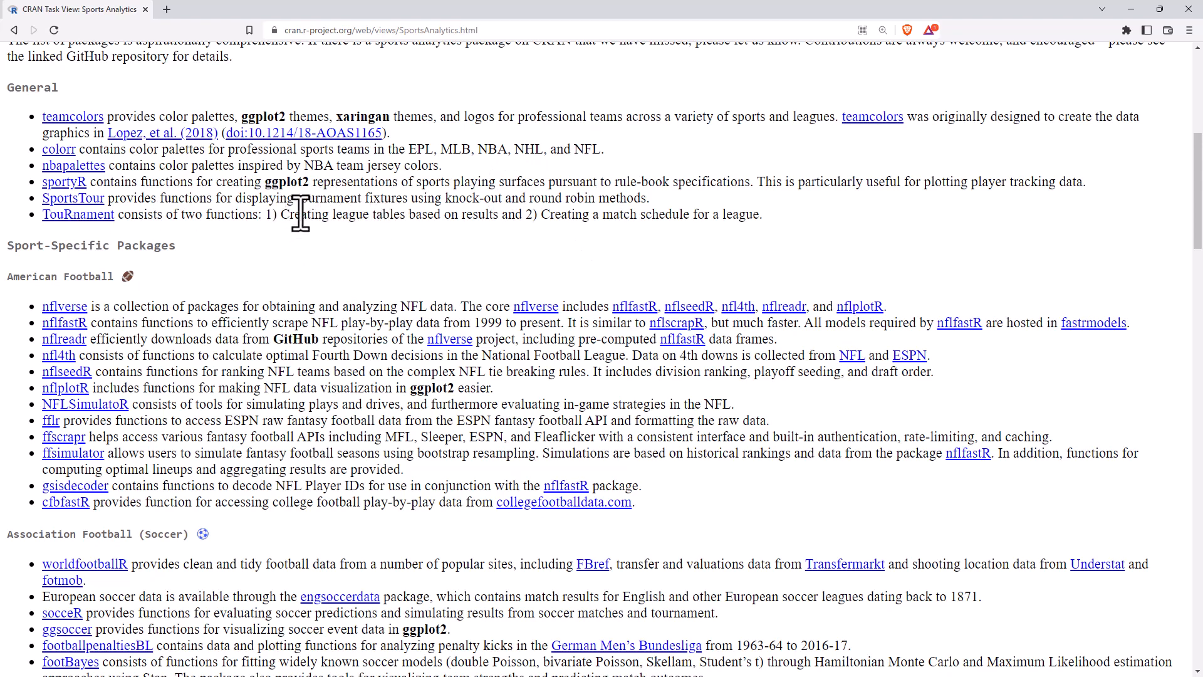
{"action": "mouse_move", "coordinate": [273, 236]}
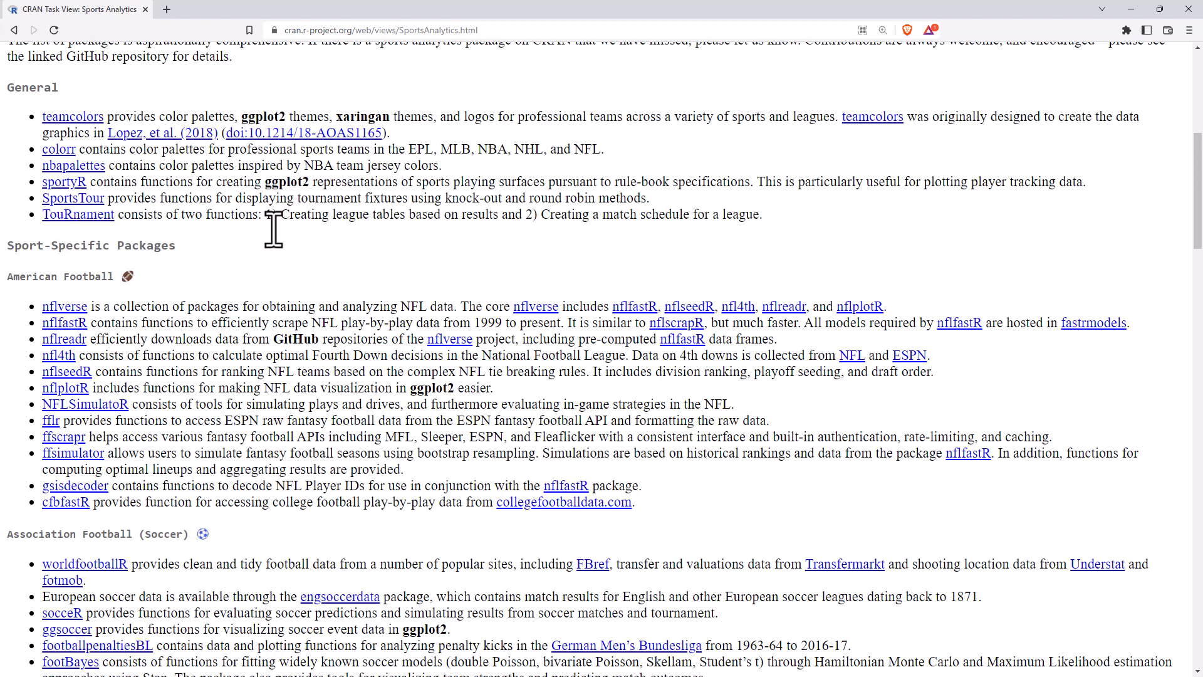
Scroll to the American Football packages and highlight, then clear, the nflfastR play-by-play description.
{"action": "scroll", "scroll_direction": "down", "scroll_amount": 3}
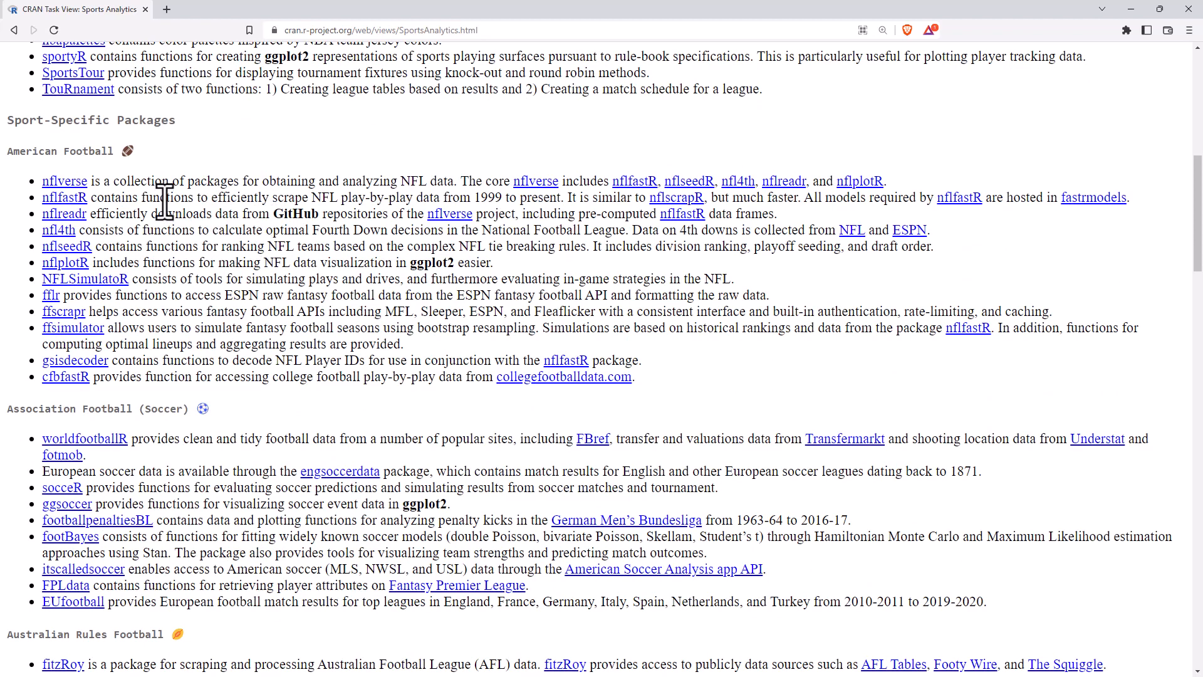
{"action": "scroll", "scroll_direction": "down", "scroll_amount": 3}
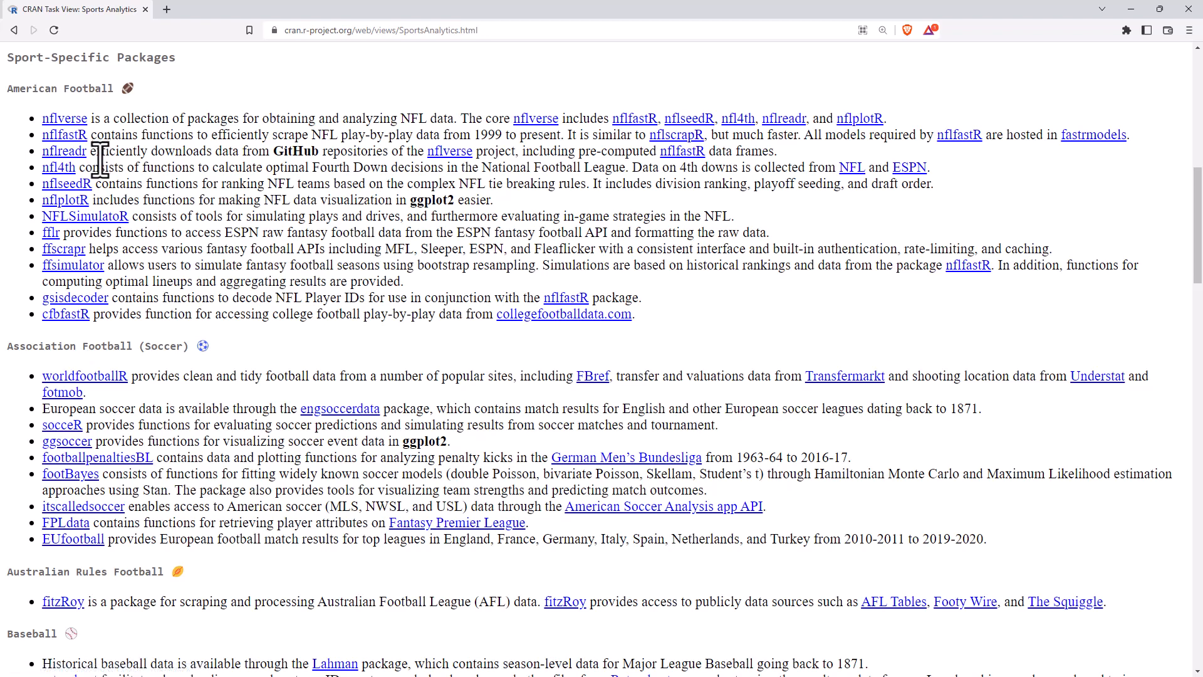
{"action": "mouse_move", "coordinate": [142, 325]}
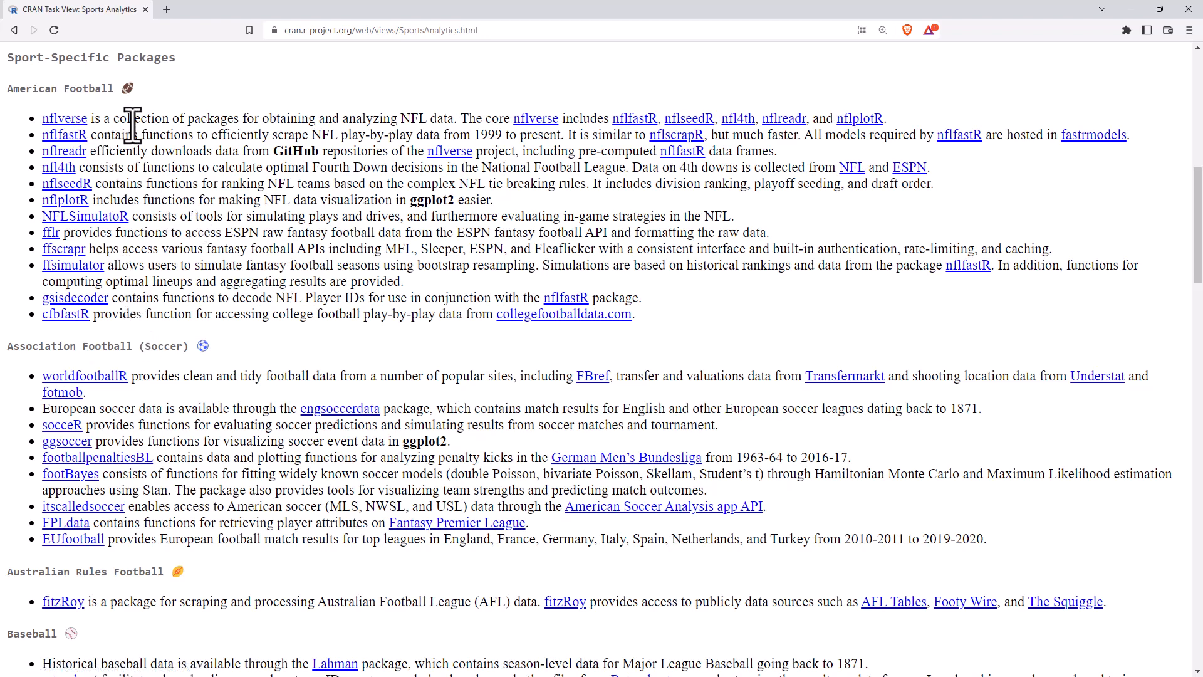
{"action": "mouse_move", "coordinate": [90, 131]}
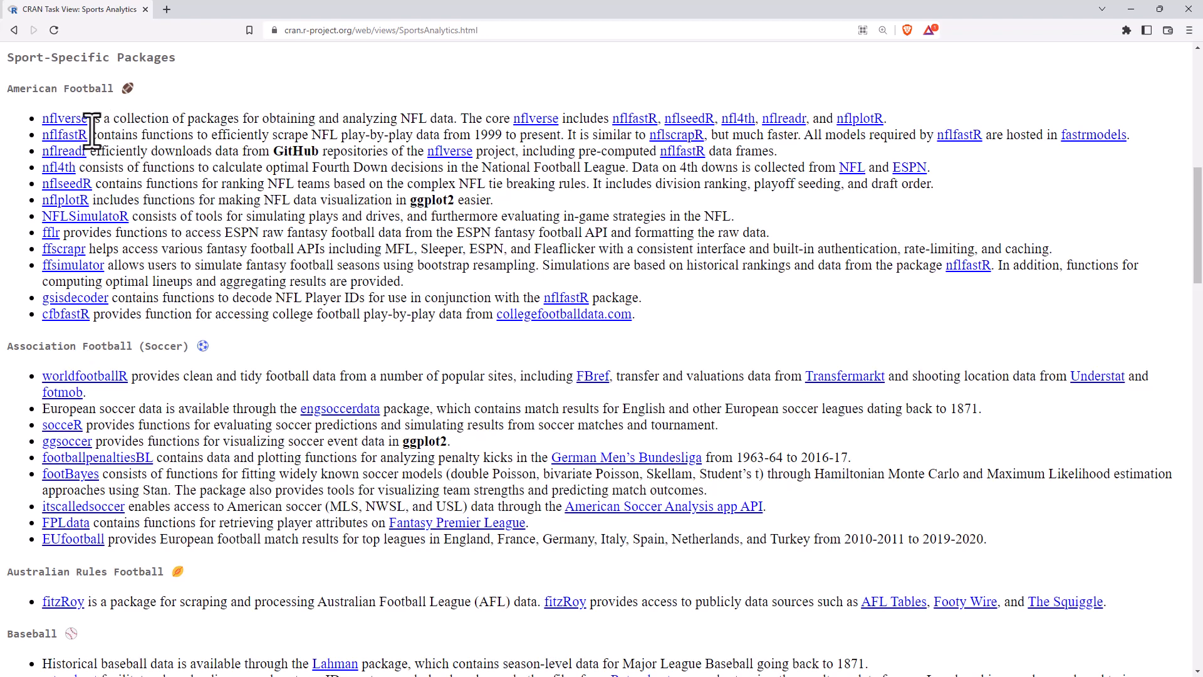
{"action": "left_click_drag", "start_coordinate": [111, 134], "coordinate": [441, 134]}
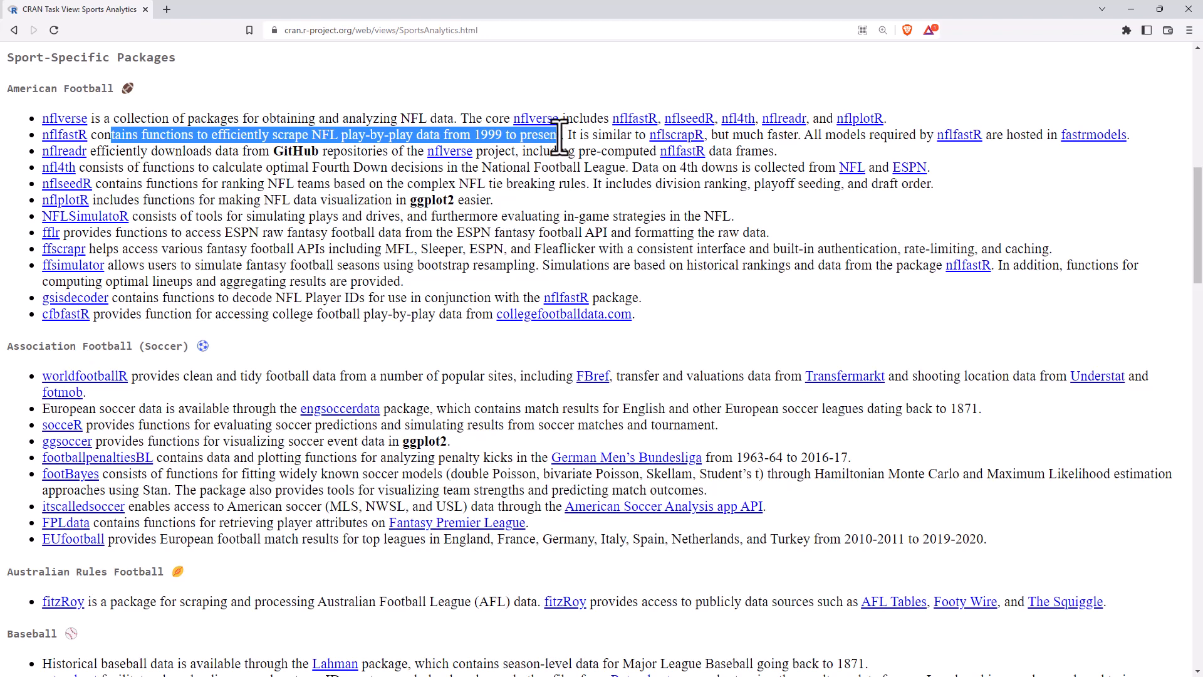
{"action": "mouse_move", "coordinate": [238, 226]}
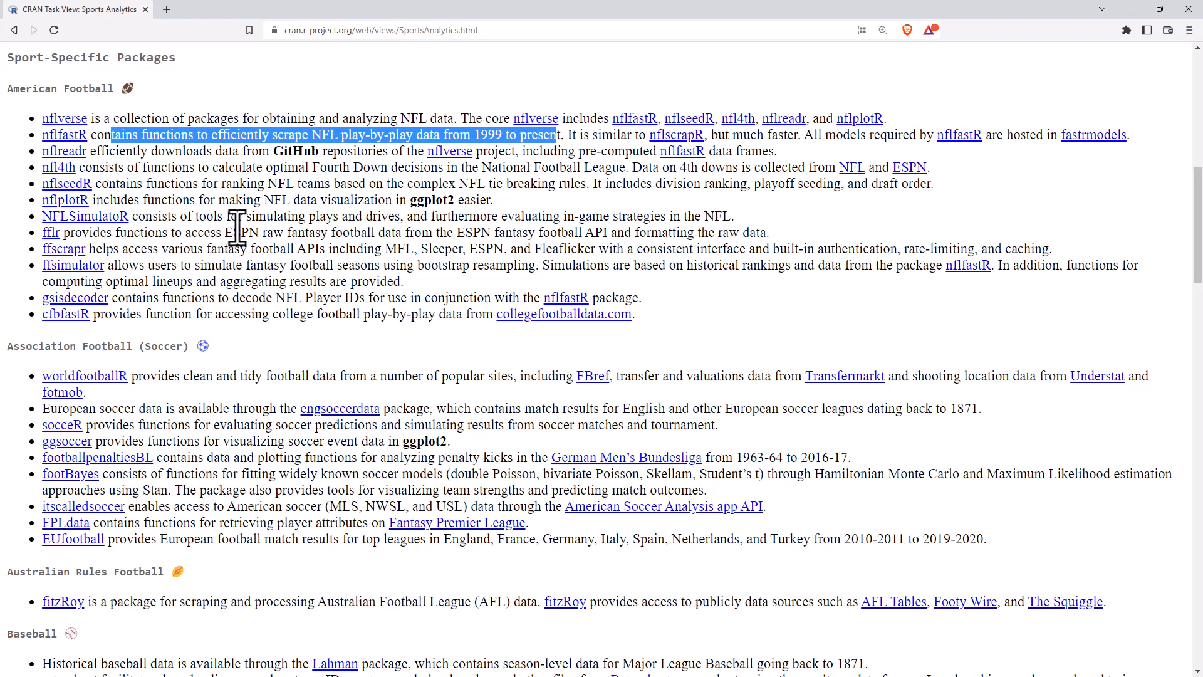
{"action": "mouse_move", "coordinate": [305, 383]}
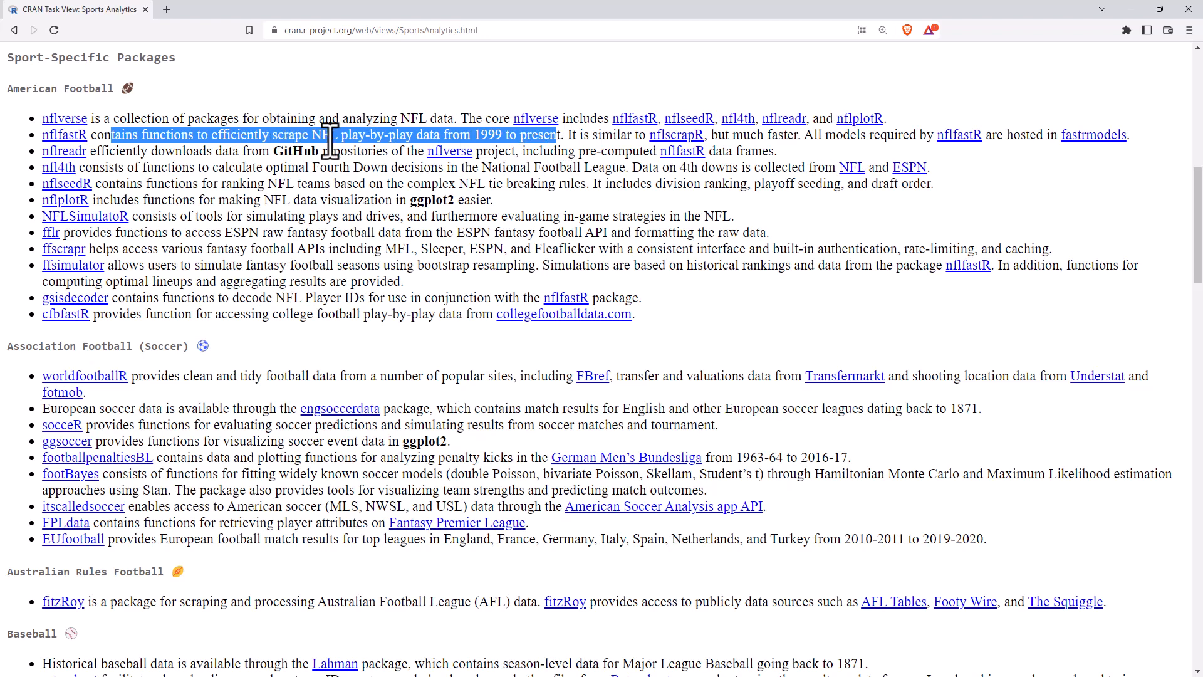
{"action": "left_click", "coordinate": [258, 139]}
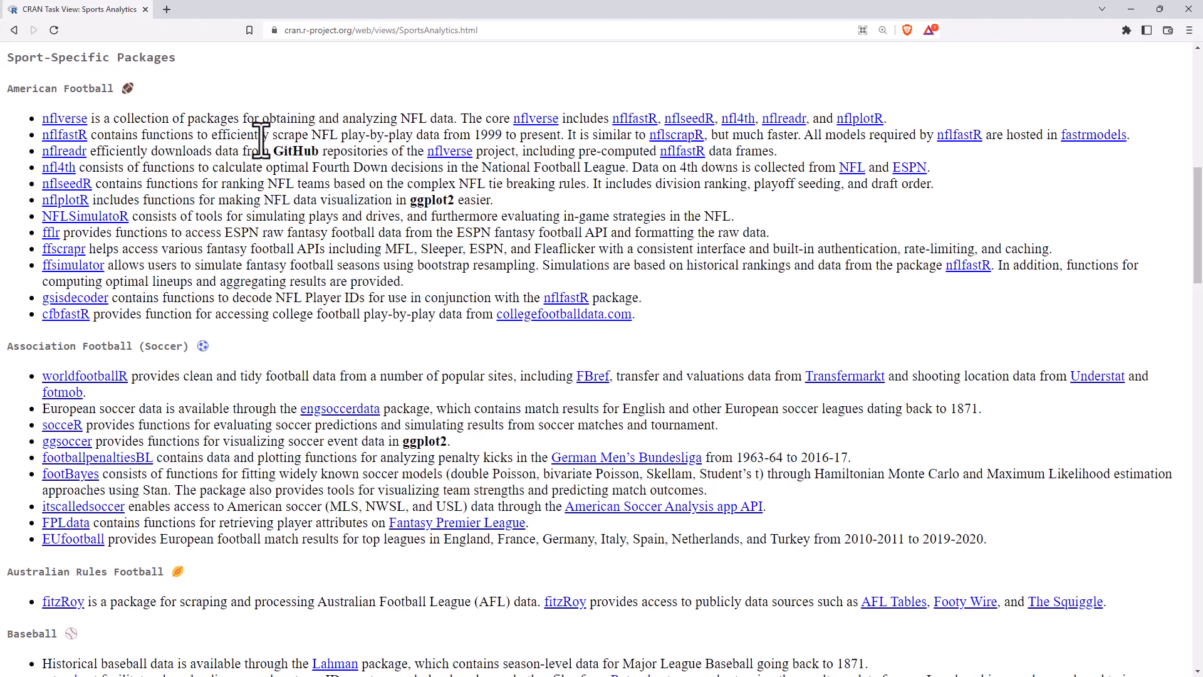
{"action": "mouse_move", "coordinate": [223, 126]}
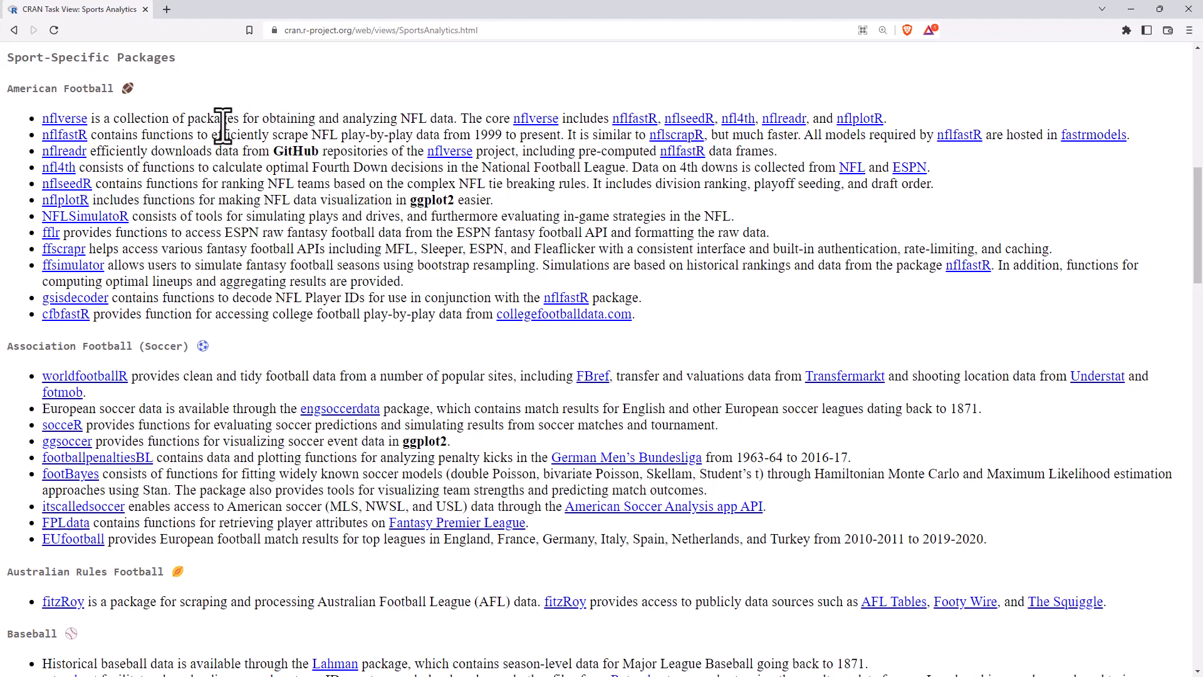
{"action": "mouse_move", "coordinate": [262, 150]}
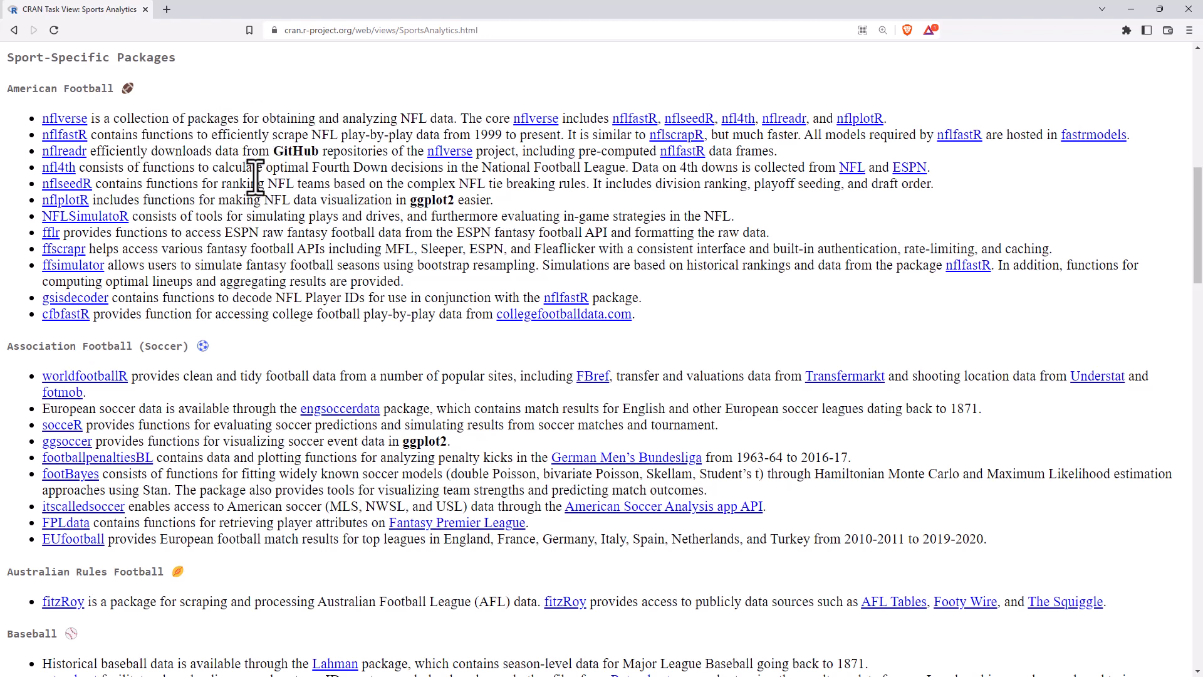
Scroll on through the Soccer and Australian Rules Football packages to Baseball and Cricket.
{"action": "scroll", "scroll_direction": "down", "scroll_amount": 3}
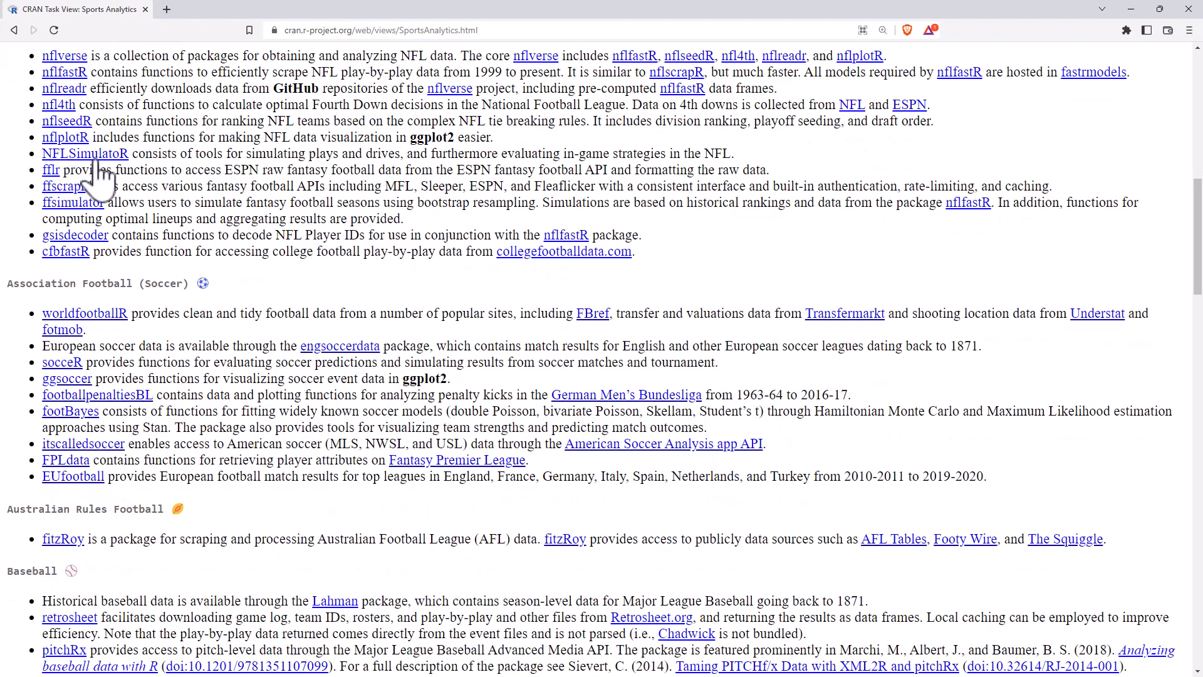
{"action": "mouse_move", "coordinate": [371, 182]}
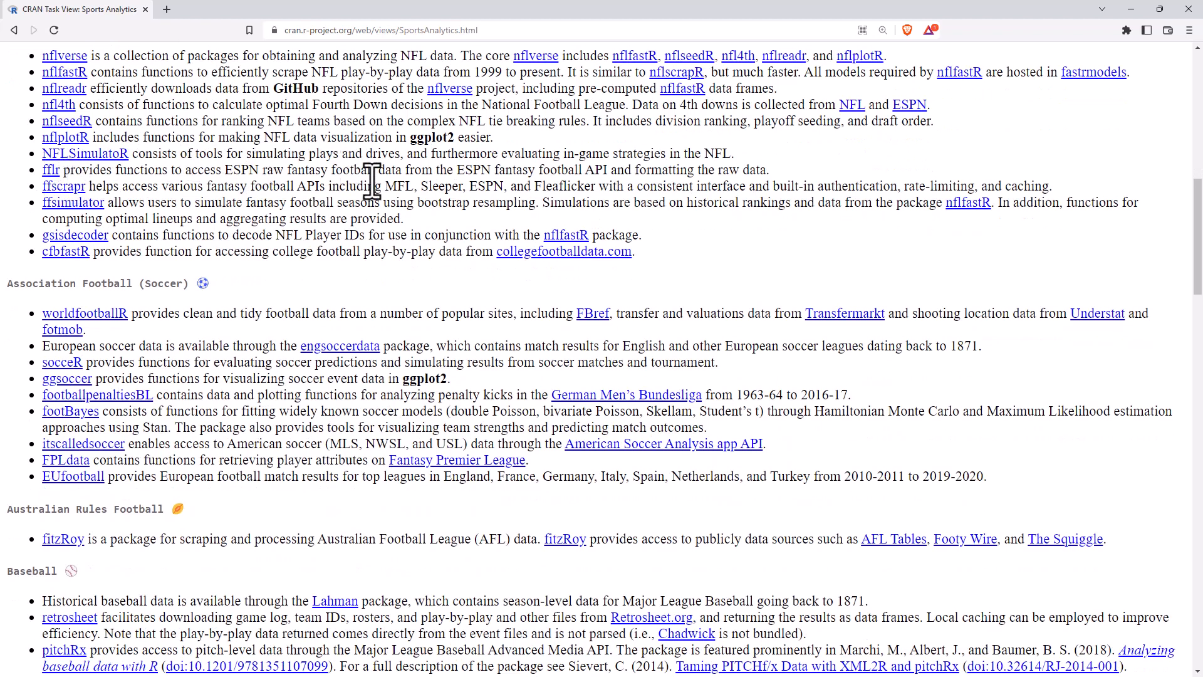
{"action": "scroll", "scroll_direction": "down", "scroll_amount": 3}
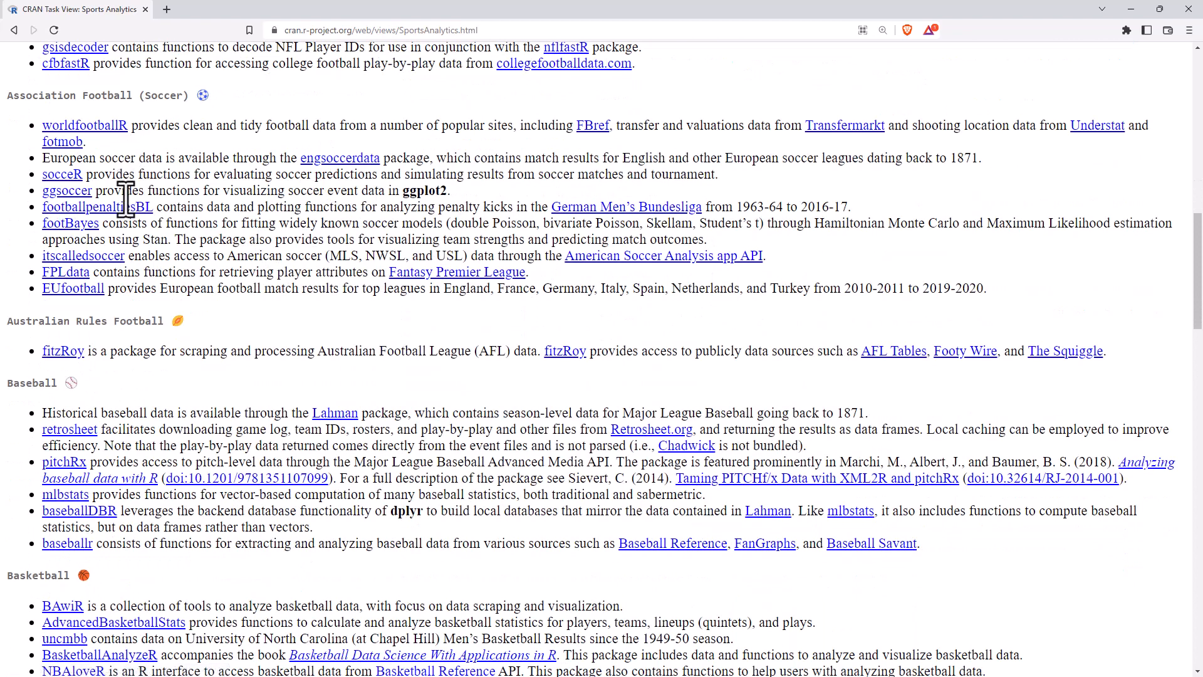
{"action": "mouse_move", "coordinate": [249, 203]}
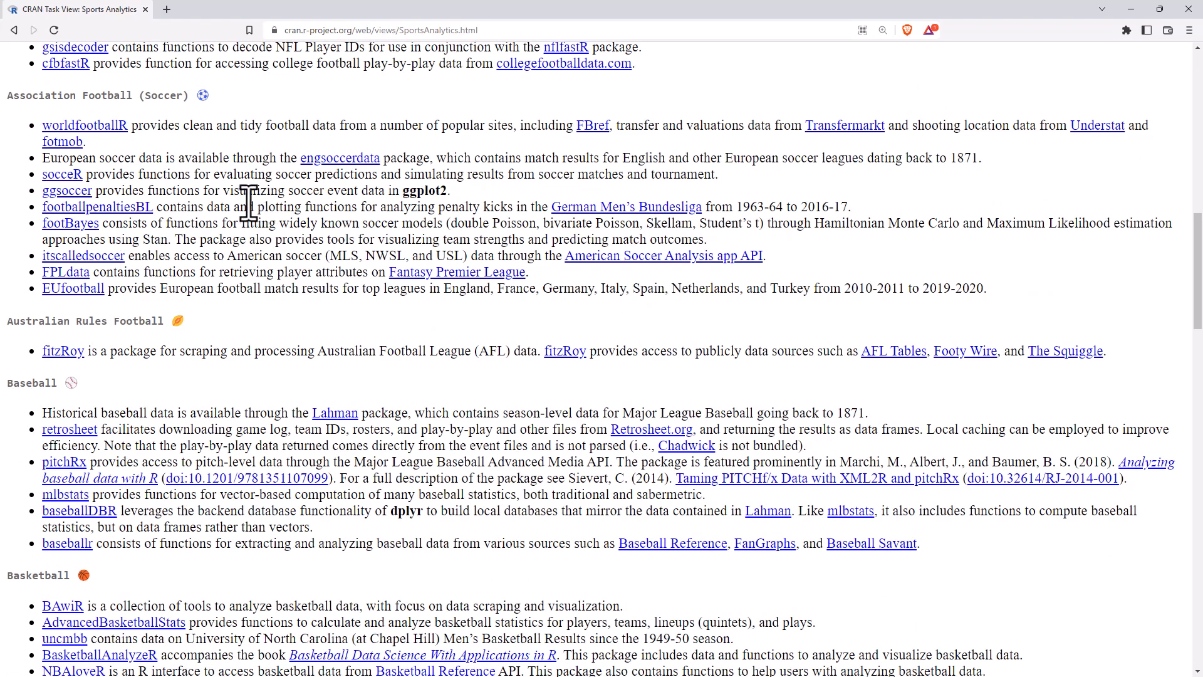
{"action": "scroll", "scroll_direction": "down", "scroll_amount": 3}
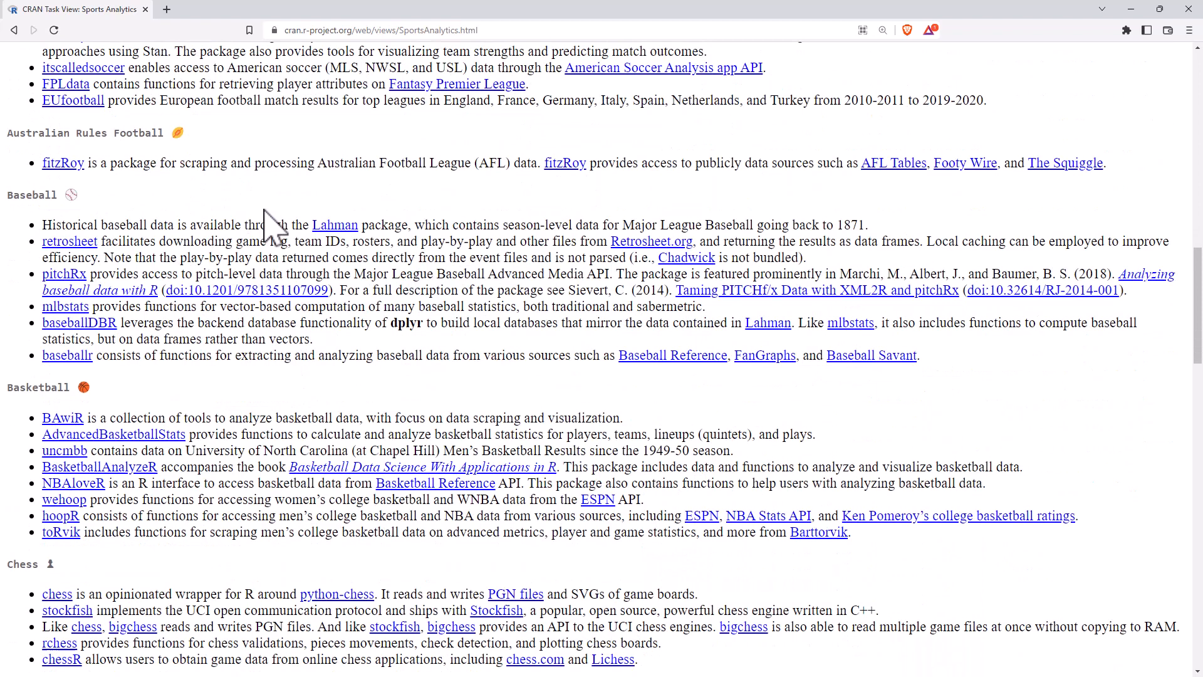
{"action": "mouse_move", "coordinate": [63, 162]}
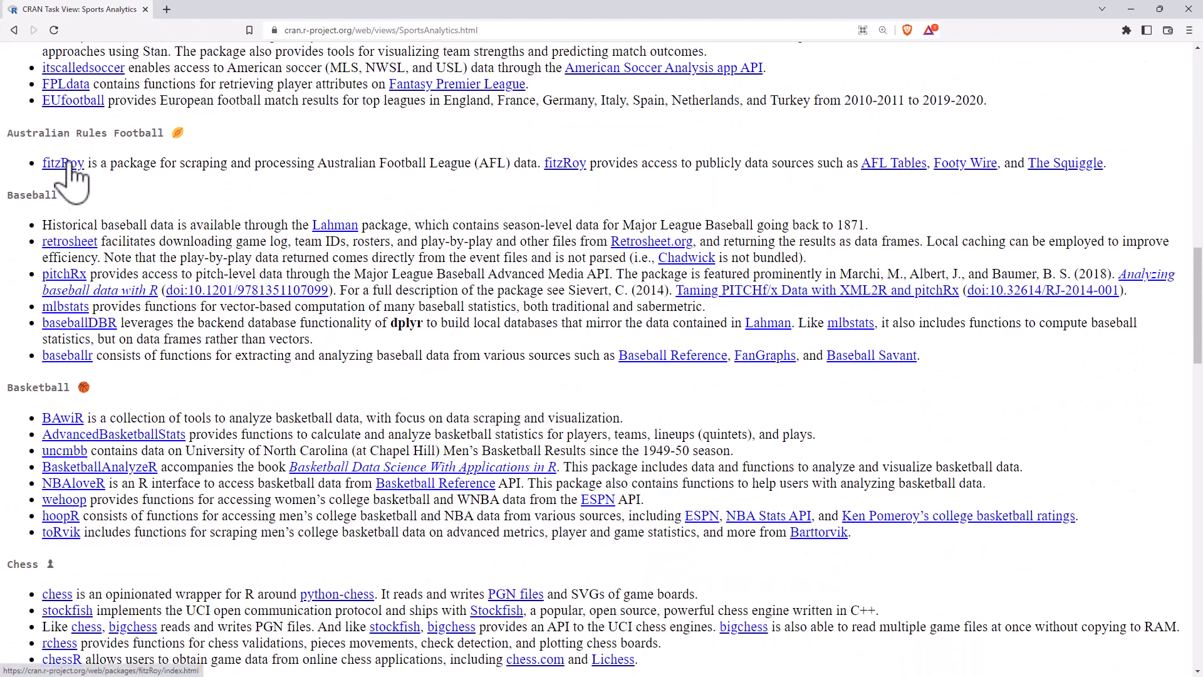
{"action": "mouse_move", "coordinate": [296, 172]}
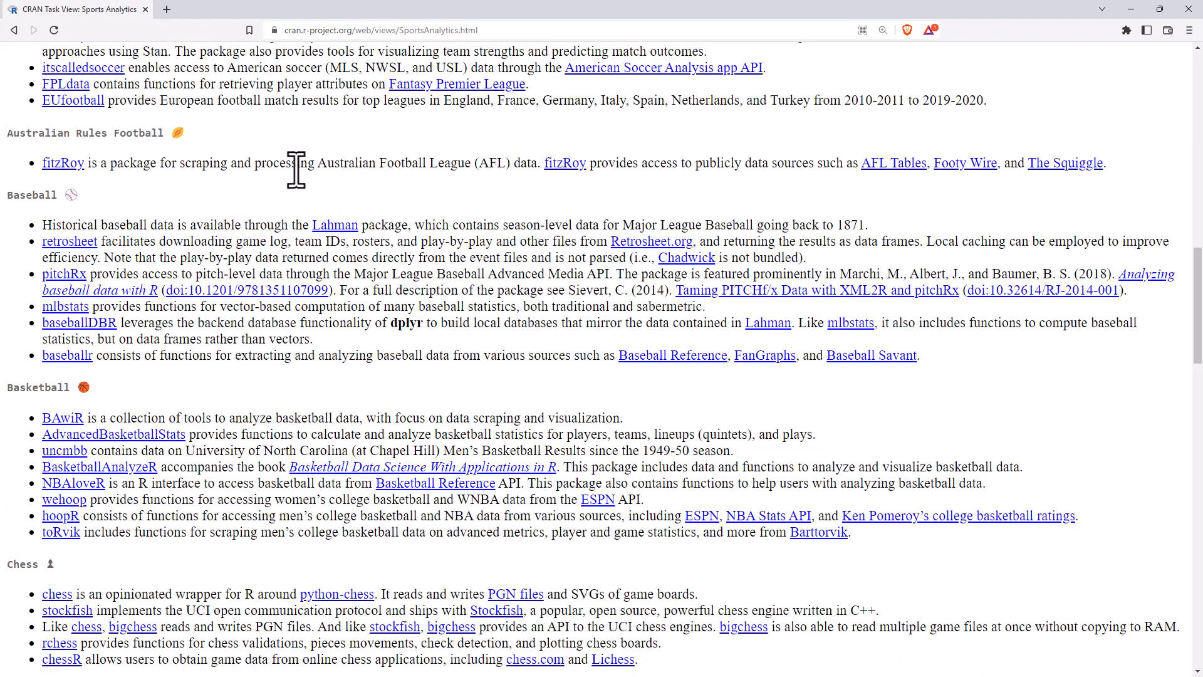
{"action": "mouse_move", "coordinate": [433, 165]}
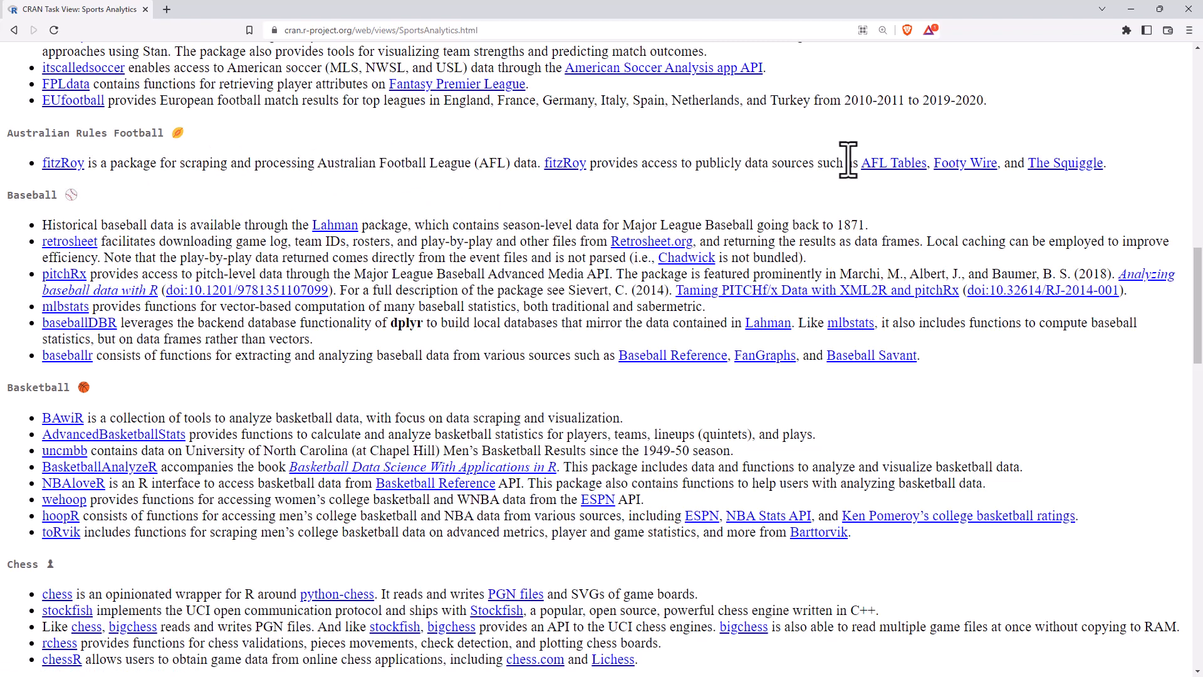
{"action": "mouse_move", "coordinate": [1062, 190]}
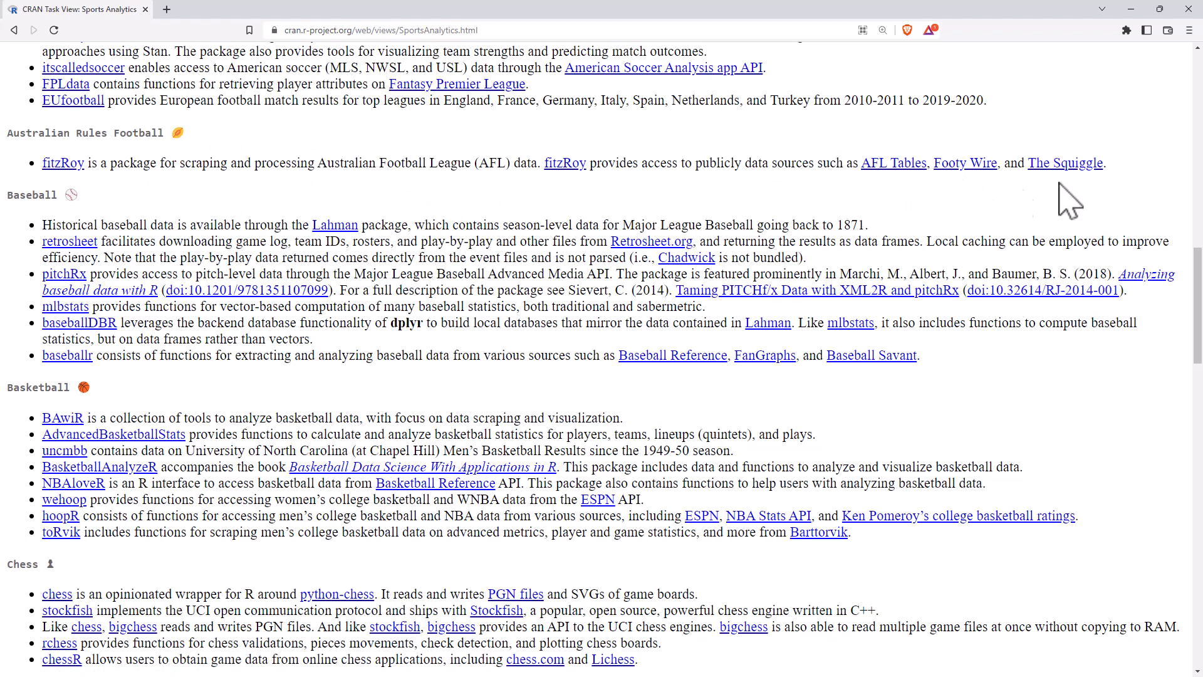
{"action": "scroll", "scroll_direction": "down", "scroll_amount": 3}
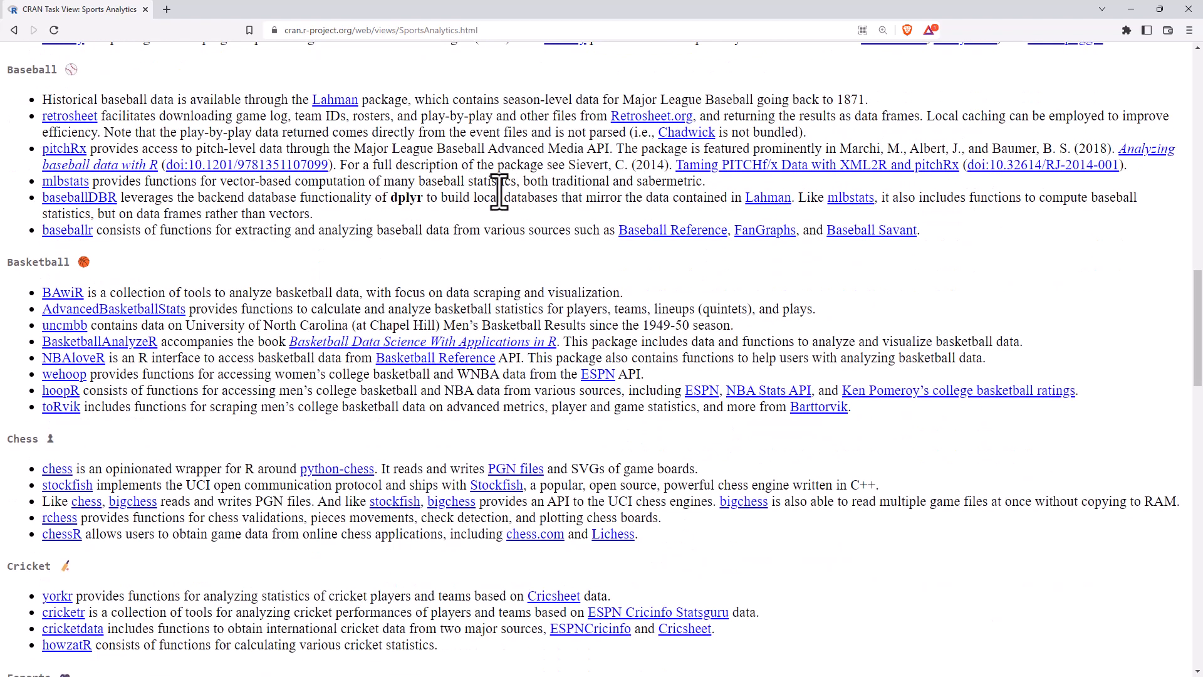
{"action": "scroll", "scroll_direction": "down", "scroll_amount": 3}
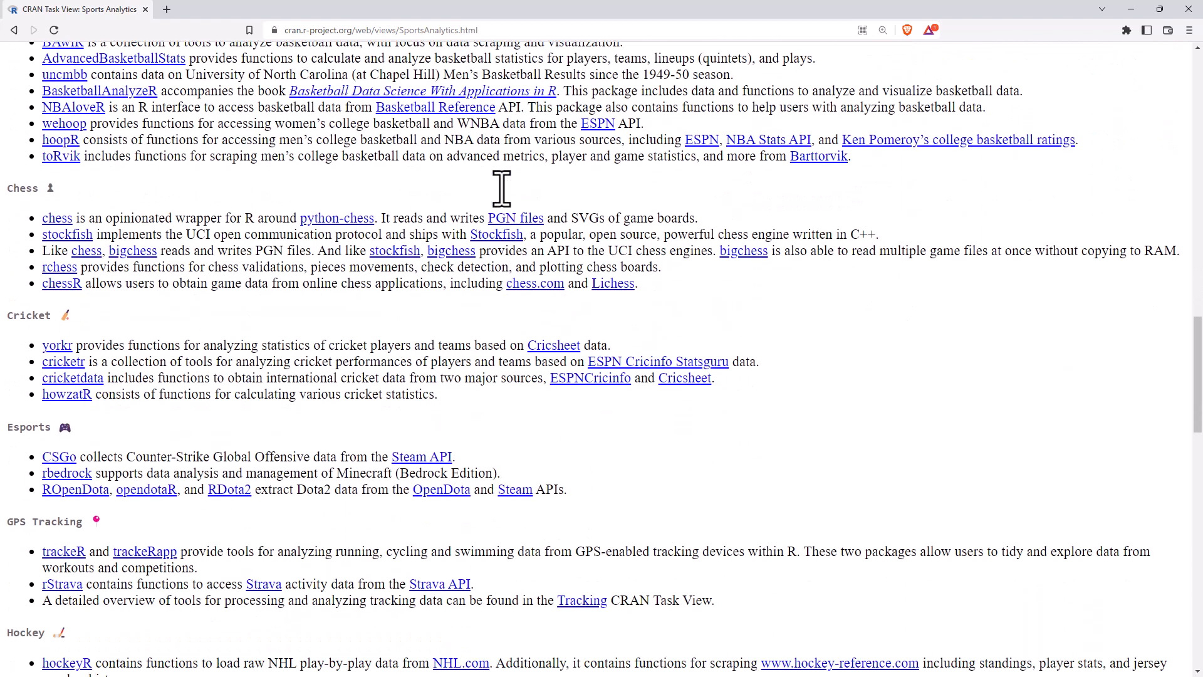
{"action": "scroll", "scroll_direction": "down", "scroll_amount": 3}
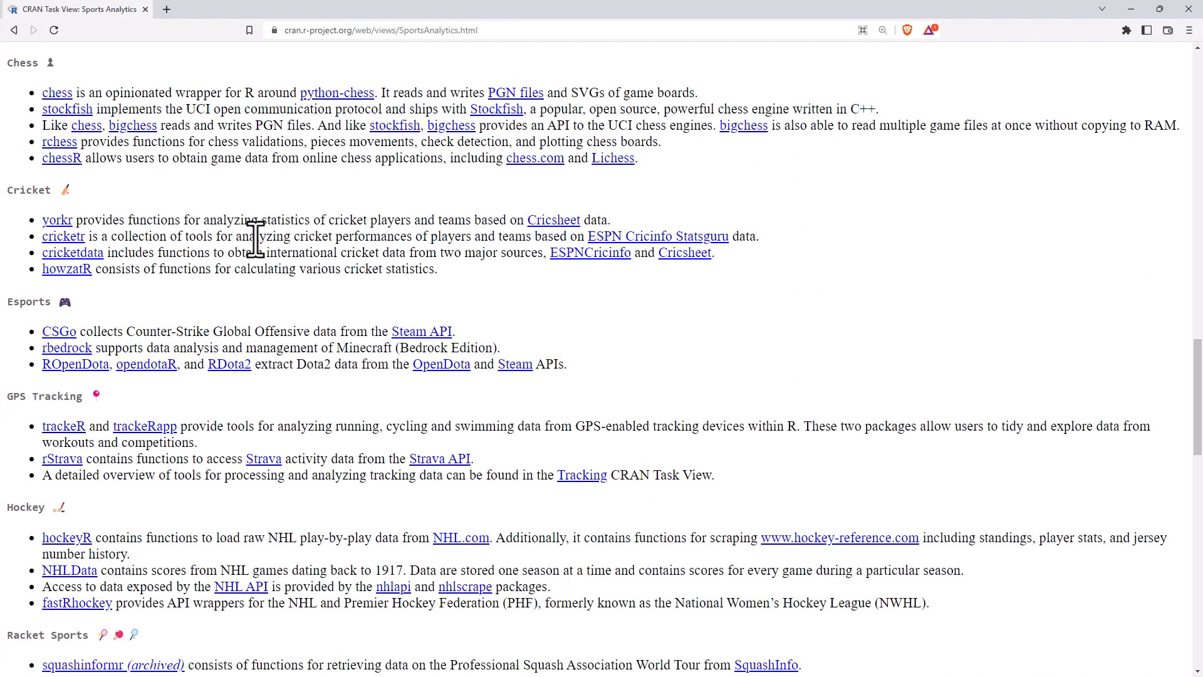
{"action": "mouse_move", "coordinate": [194, 225]}
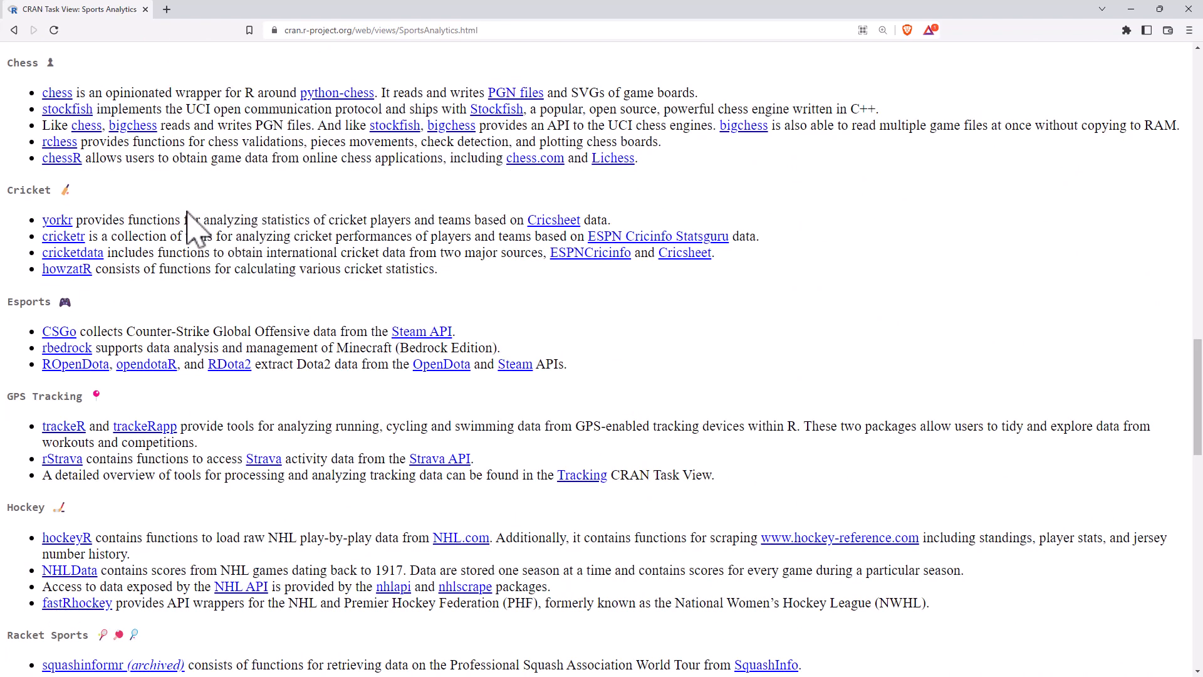
{"action": "mouse_move", "coordinate": [183, 216]}
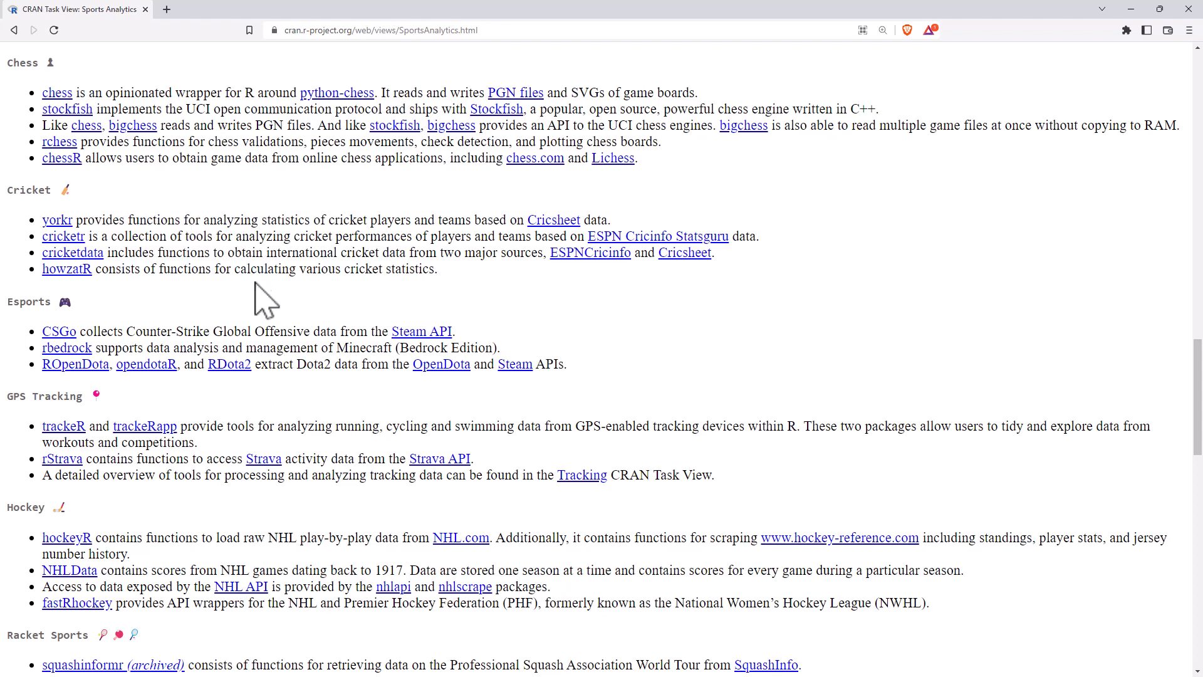
{"action": "mouse_move", "coordinate": [248, 253]}
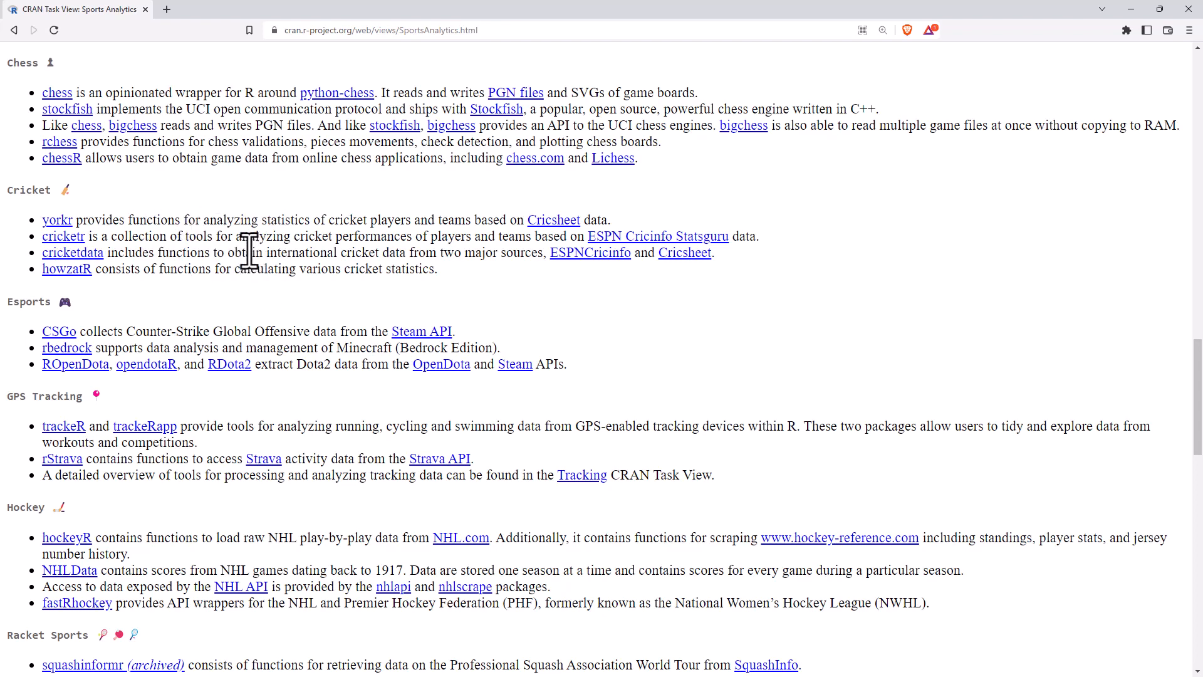
{"action": "scroll", "scroll_direction": "down", "scroll_amount": 3}
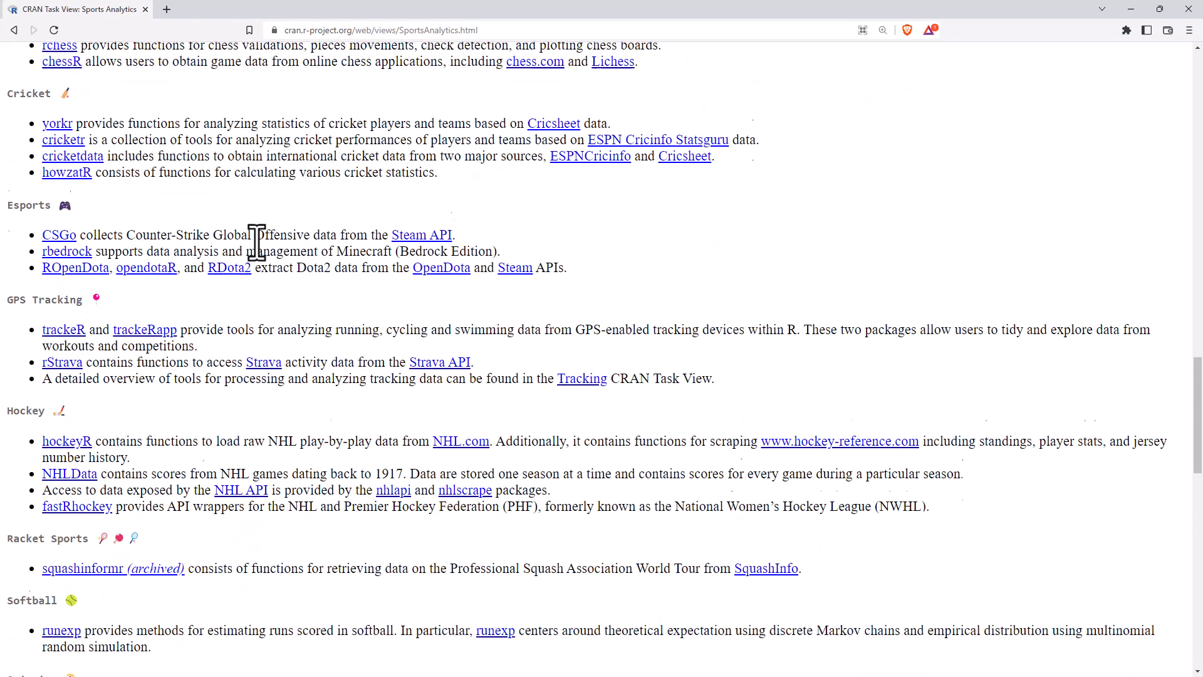
{"action": "scroll", "scroll_direction": "down", "scroll_amount": 3}
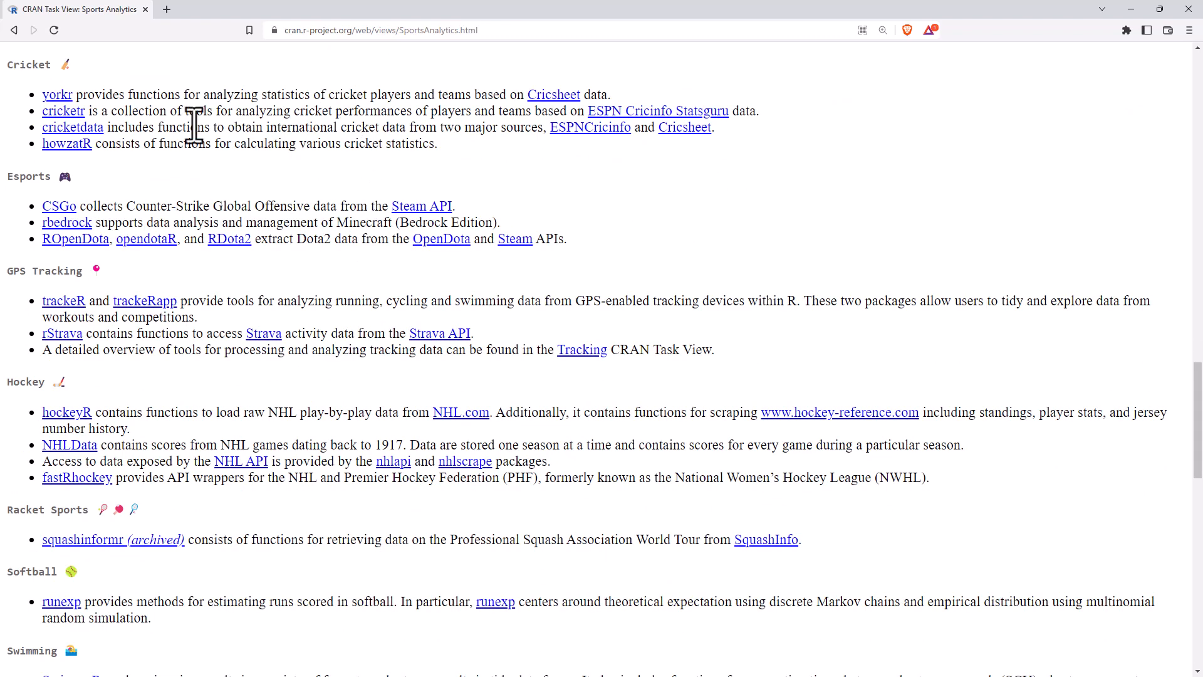
{"action": "mouse_move", "coordinate": [318, 207]}
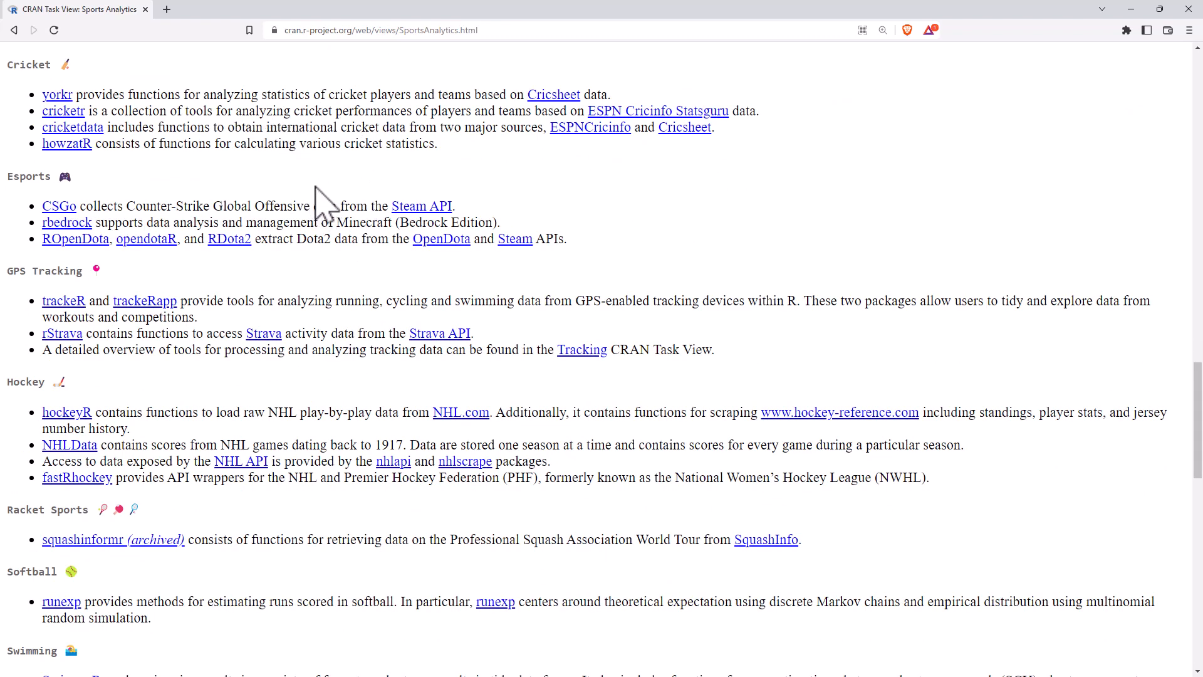
{"action": "mouse_move", "coordinate": [276, 104]}
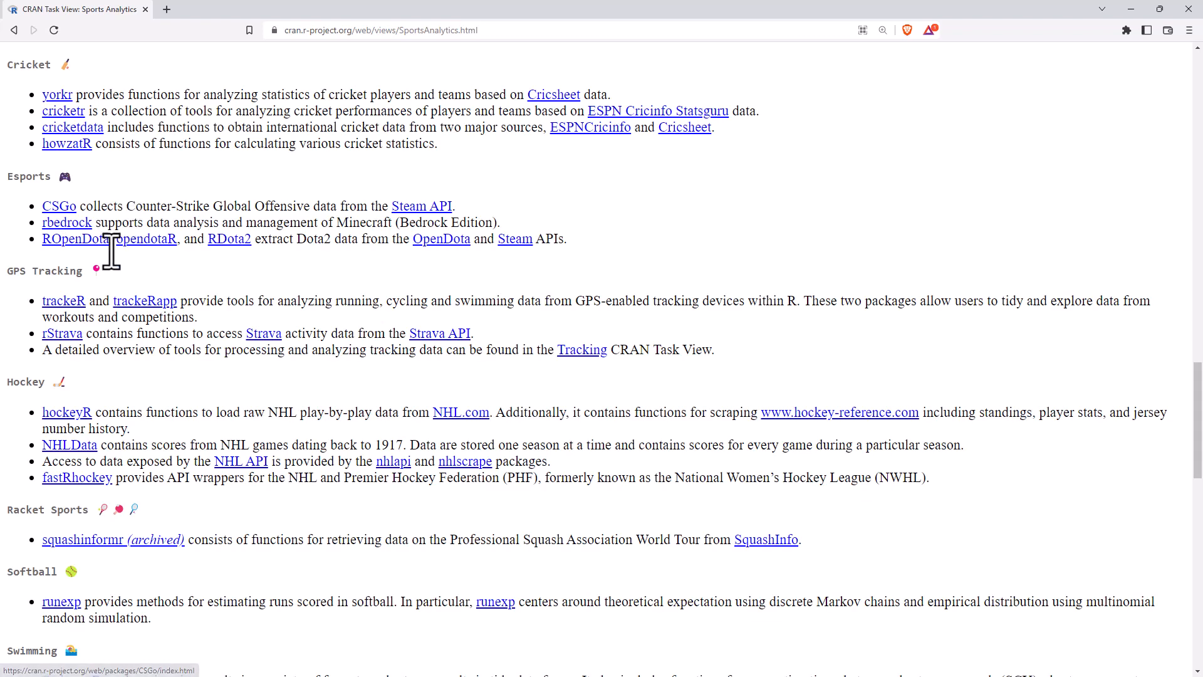
{"action": "mouse_move", "coordinate": [325, 343]}
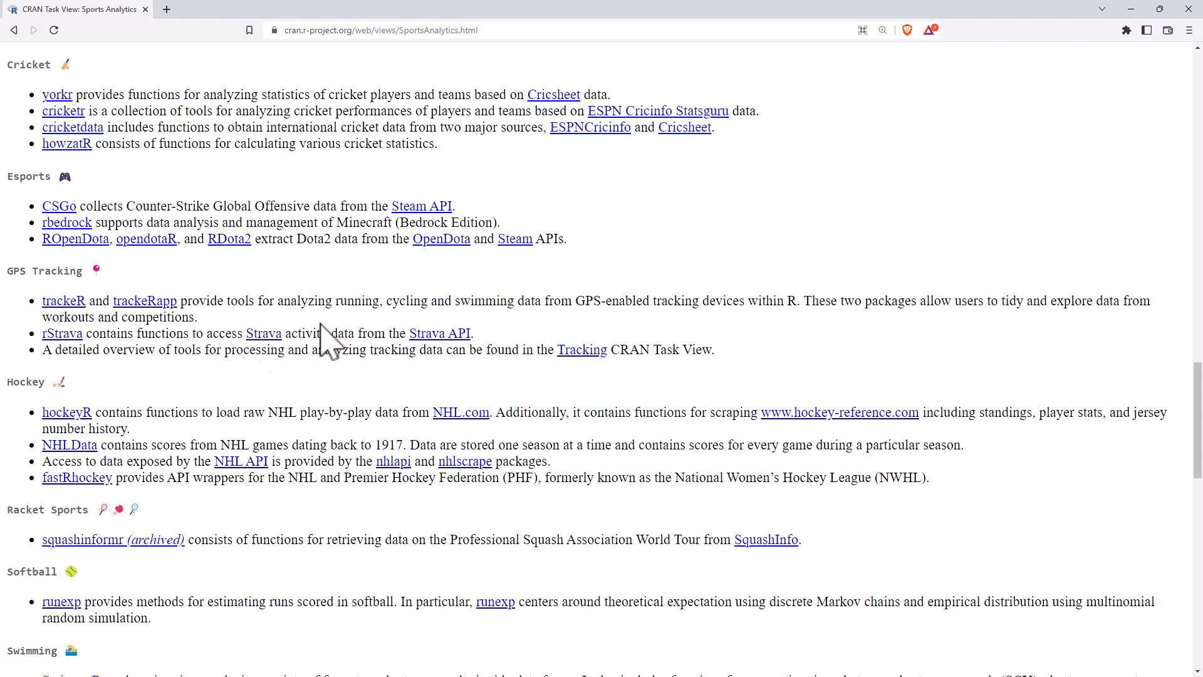
{"action": "scroll", "scroll_direction": "down", "scroll_amount": 3}
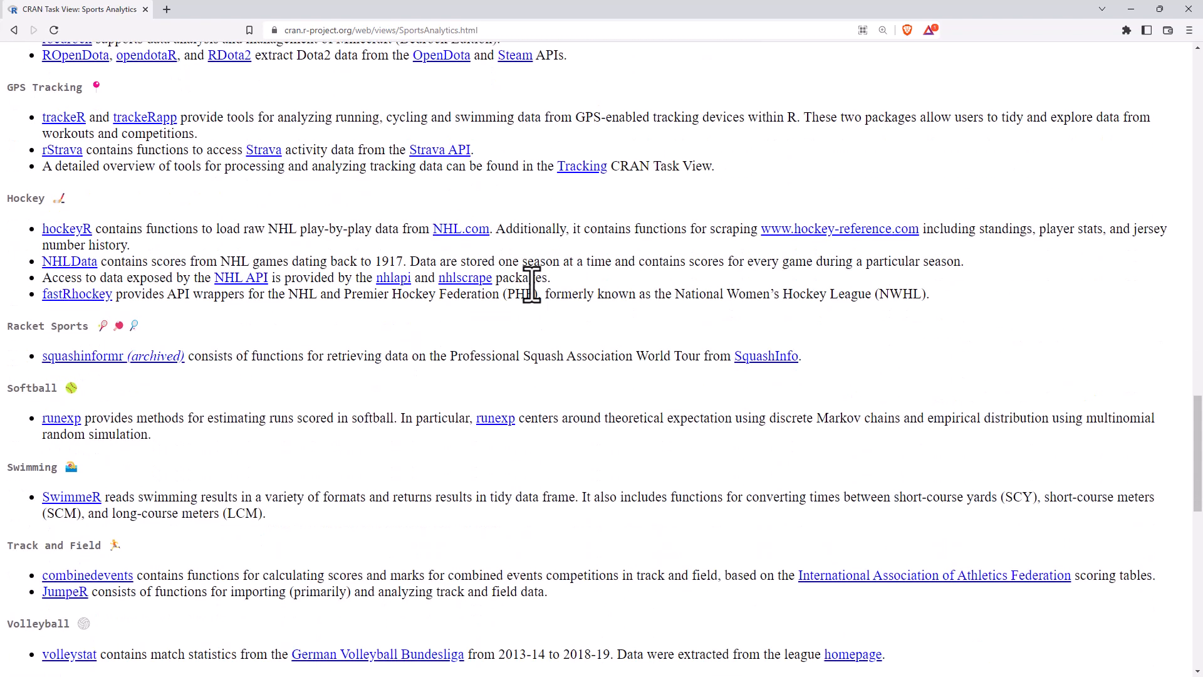
{"action": "scroll", "scroll_direction": "down", "scroll_amount": 3}
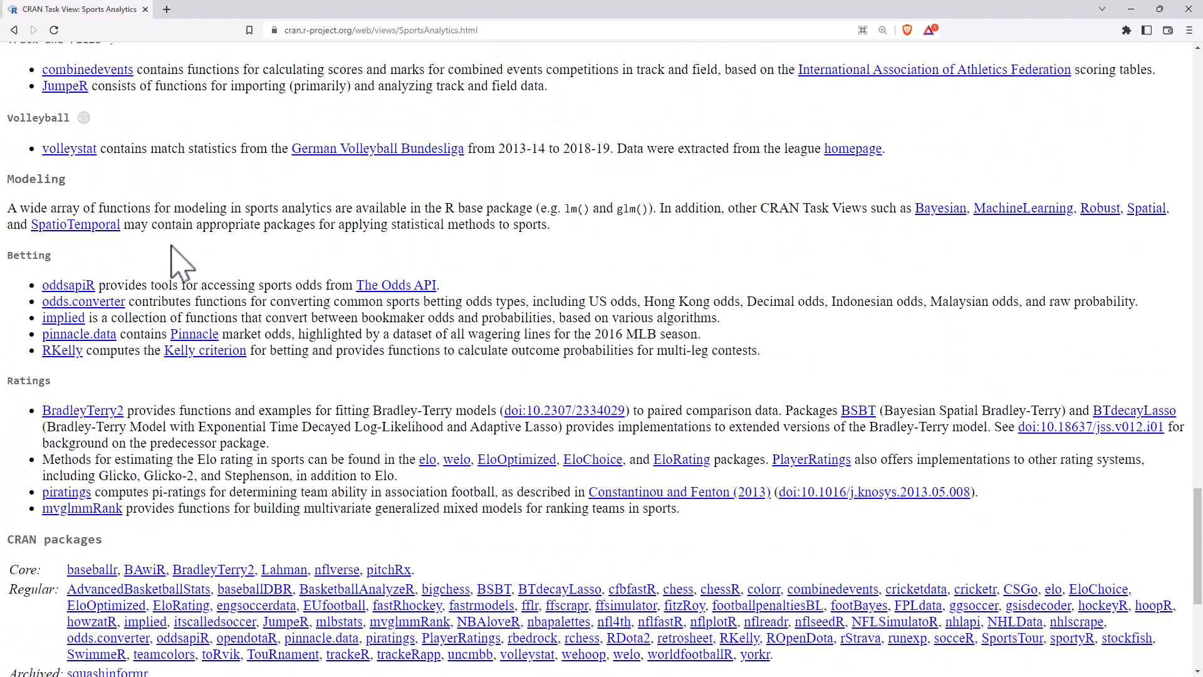
{"action": "scroll", "scroll_direction": "down", "scroll_amount": 3}
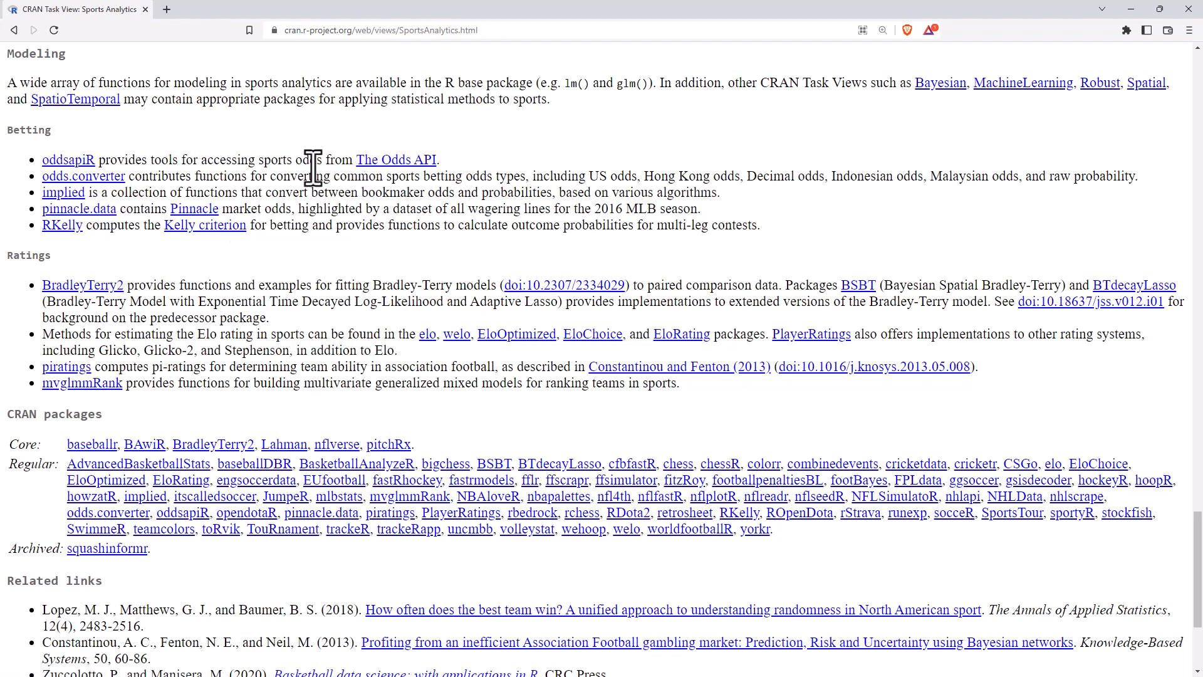
{"action": "scroll", "scroll_direction": "up", "scroll_amount": 3}
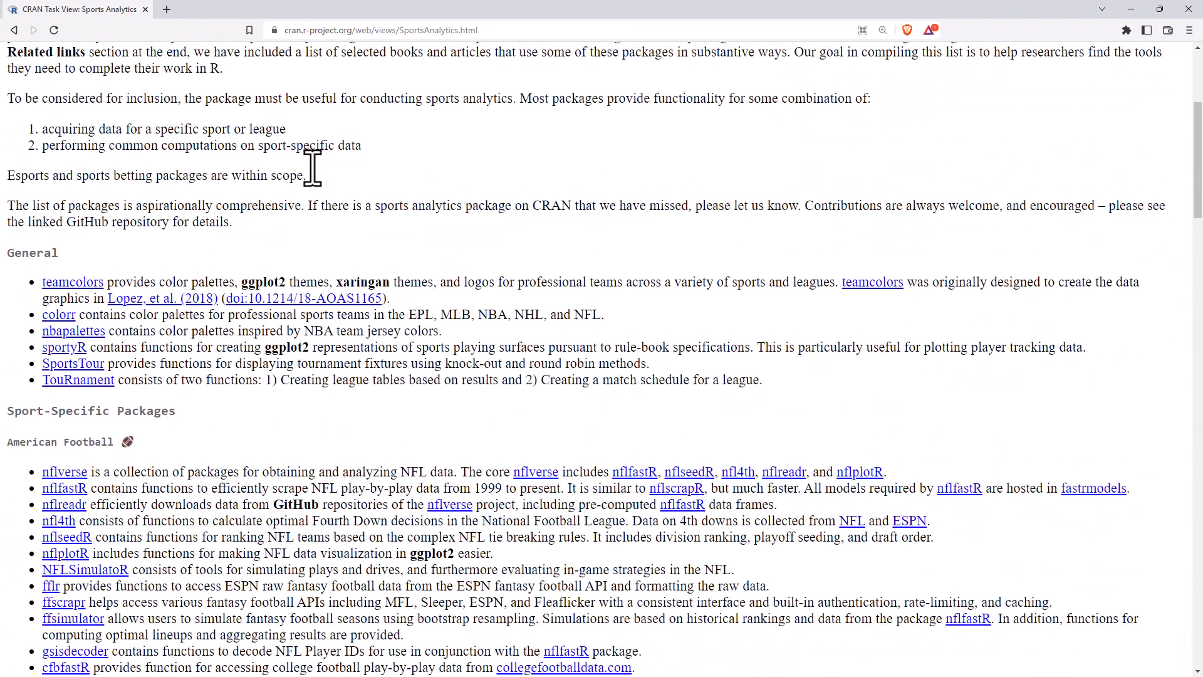
{"action": "scroll", "scroll_direction": "up", "scroll_amount": 3}
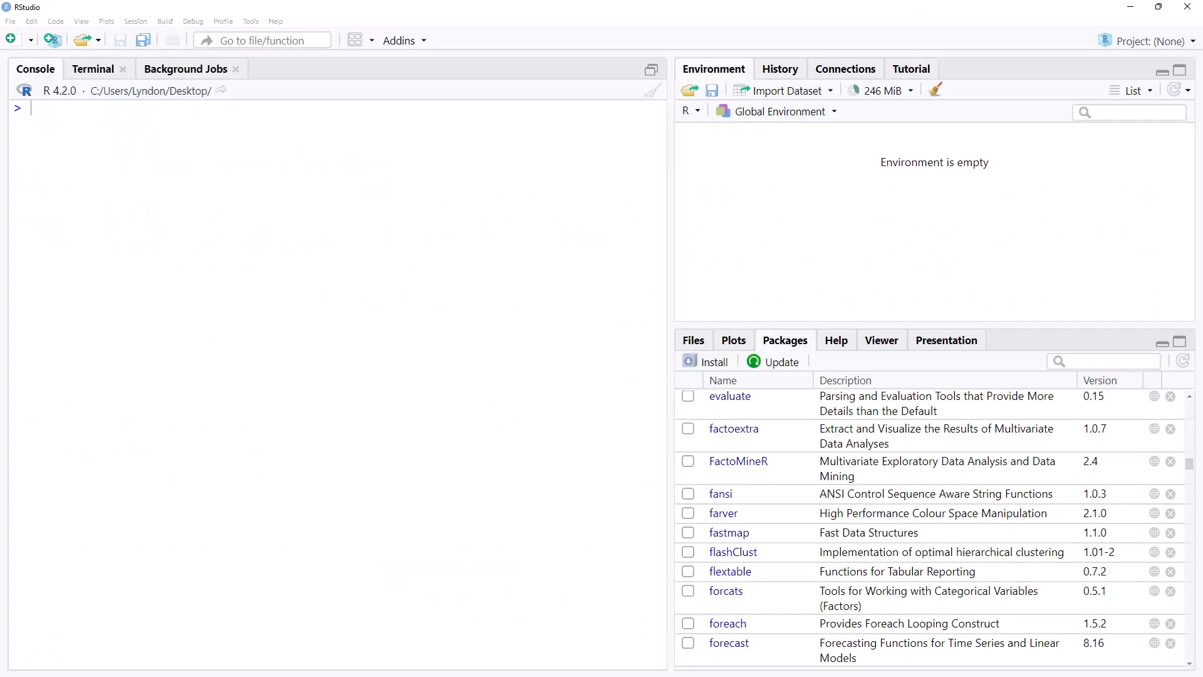
Enter ctv::install.views("SportsAnalytics") in the console without running it, briefly visiting Packages > Install.
{"action": "right_click", "coordinate": [223, 182]}
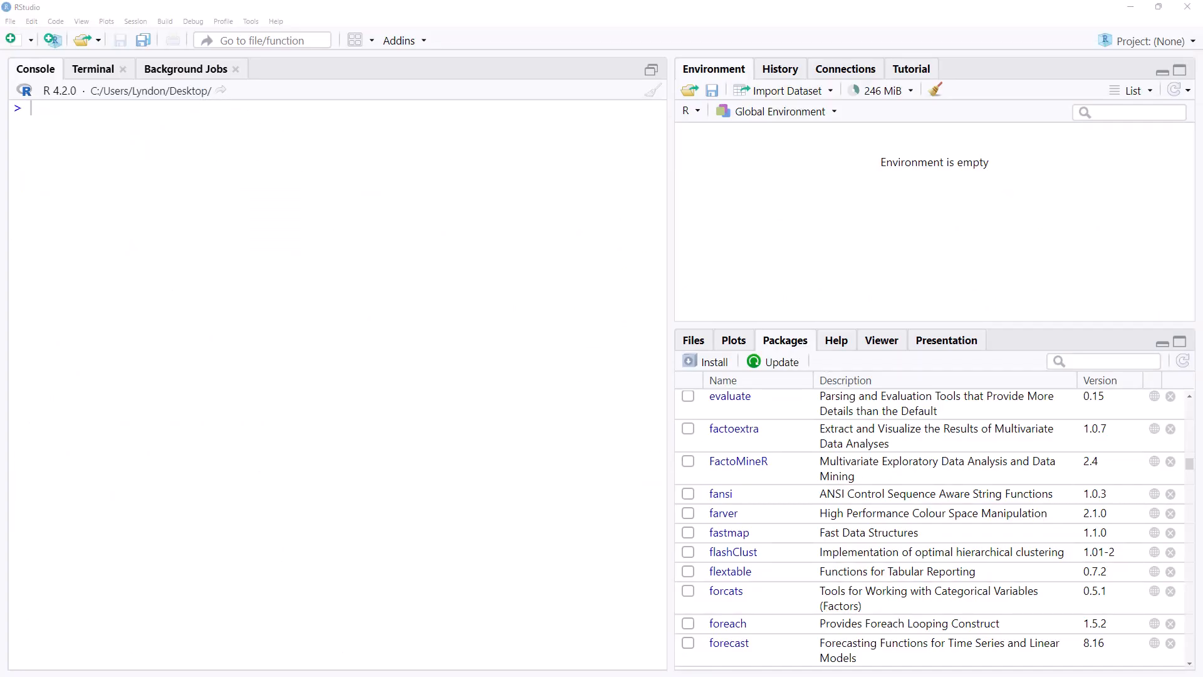
{"action": "type", "text": "ctv::install.views(\"SportsAnalytics\")"}
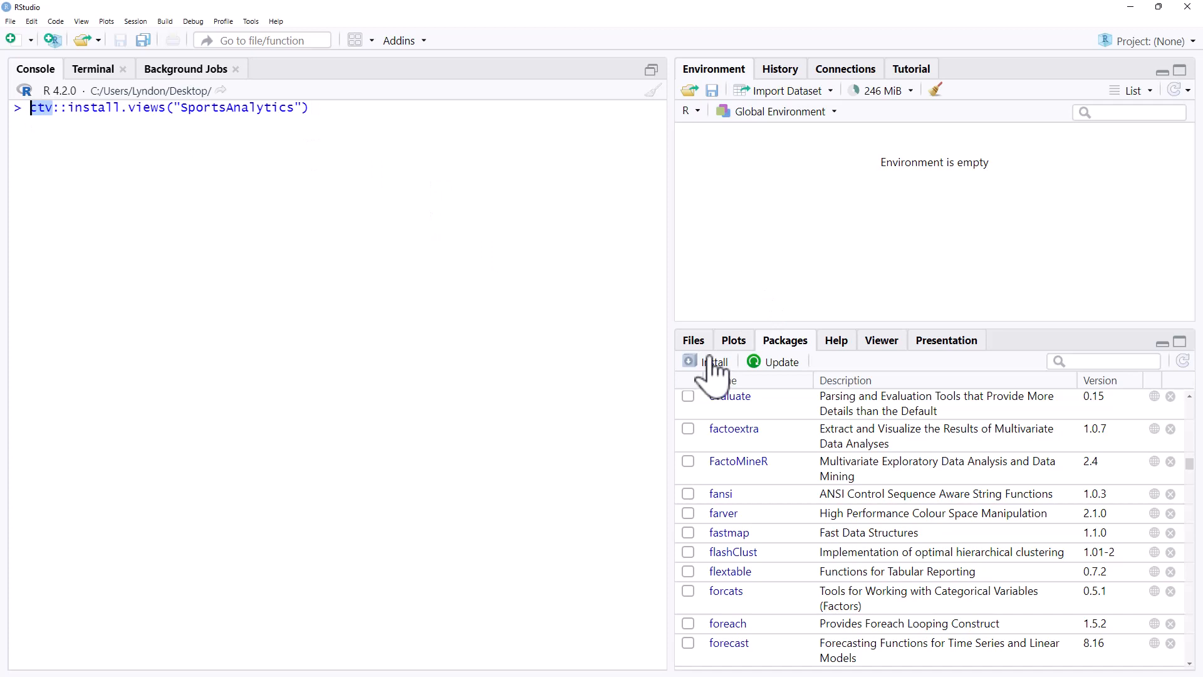
{"action": "left_click", "coordinate": [706, 361]}
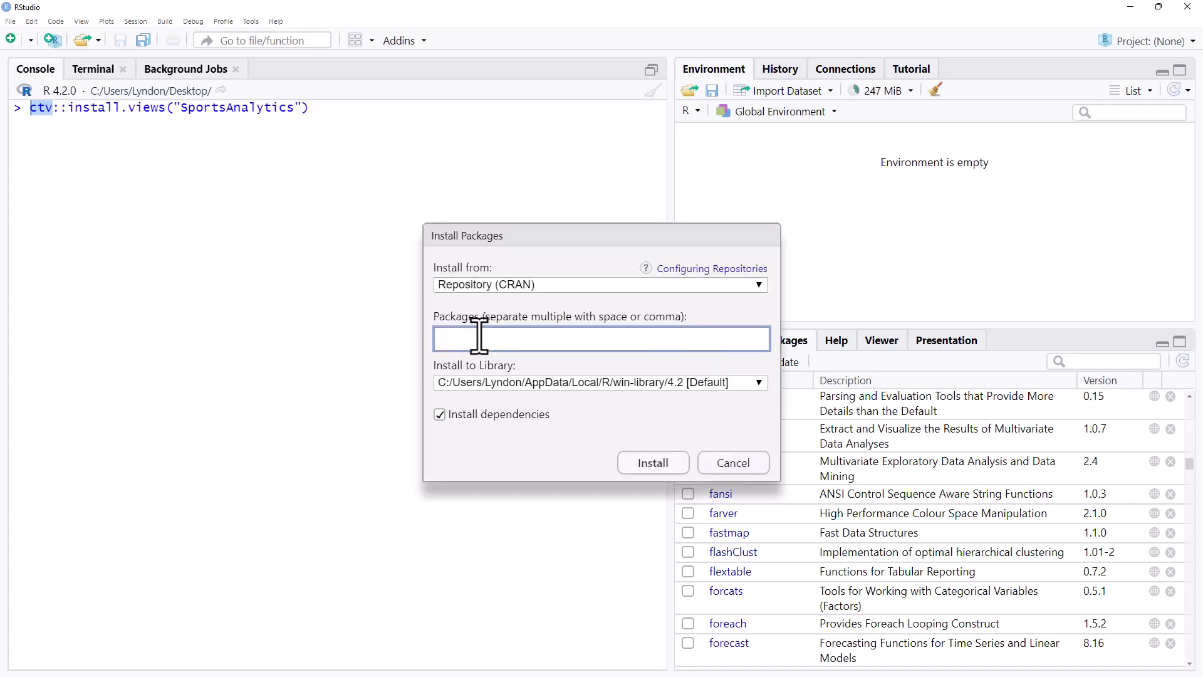
{"action": "left_click", "coordinate": [733, 462]}
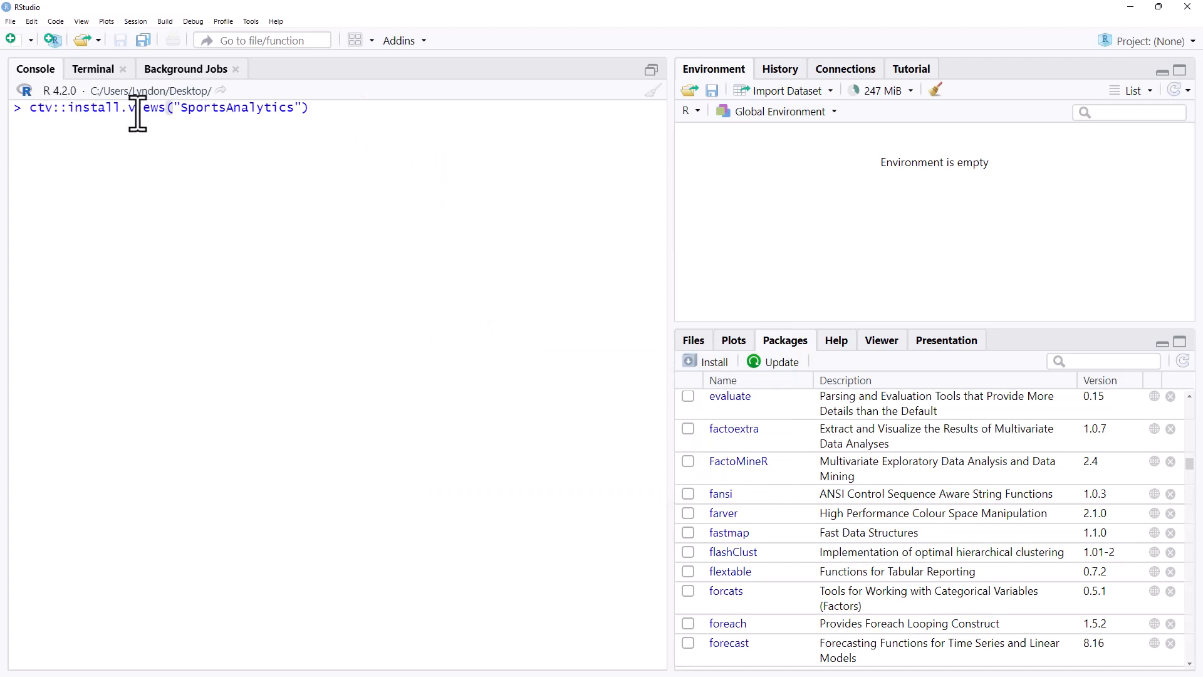
{"action": "mouse_move", "coordinate": [364, 111]}
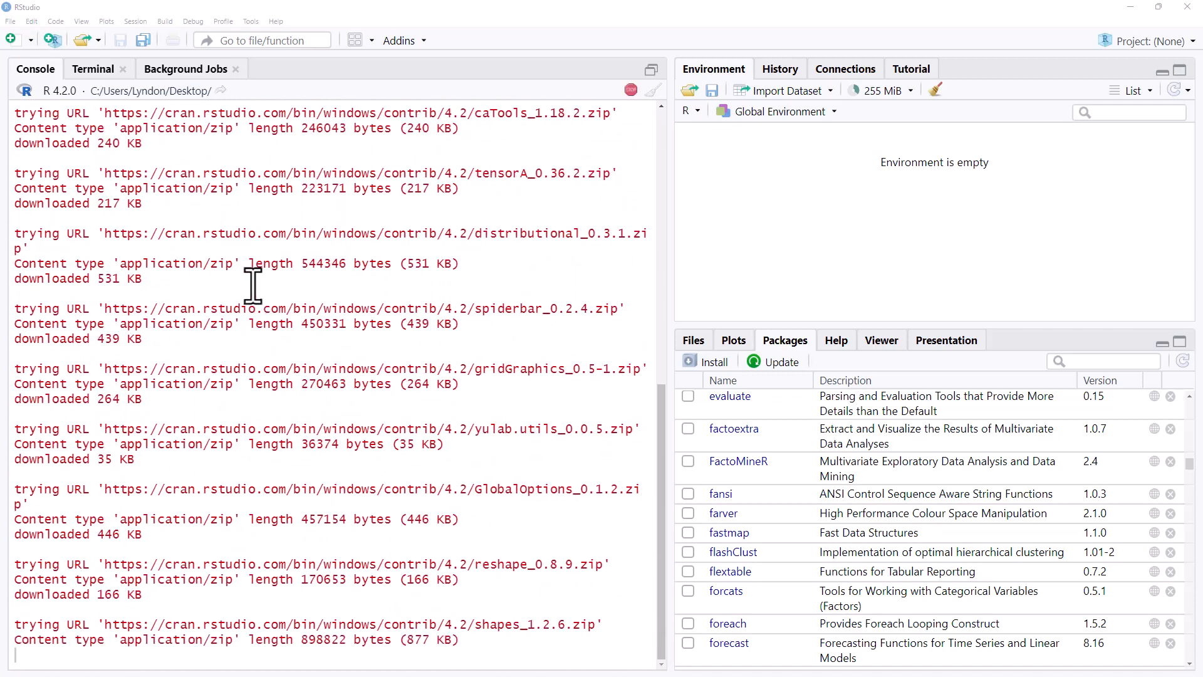
Run the ctv install command so the task-view packages start downloading.
{"action": "scroll", "scroll_direction": "down", "scroll_amount": 3}
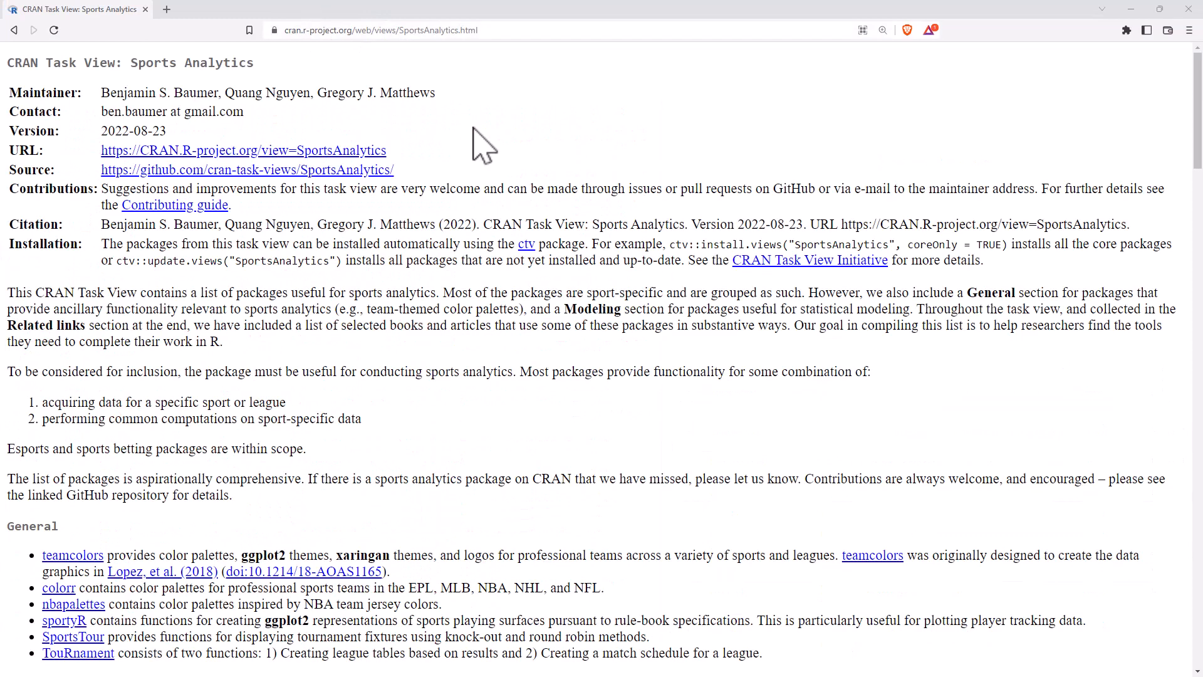
{"action": "mouse_move", "coordinate": [235, 74]}
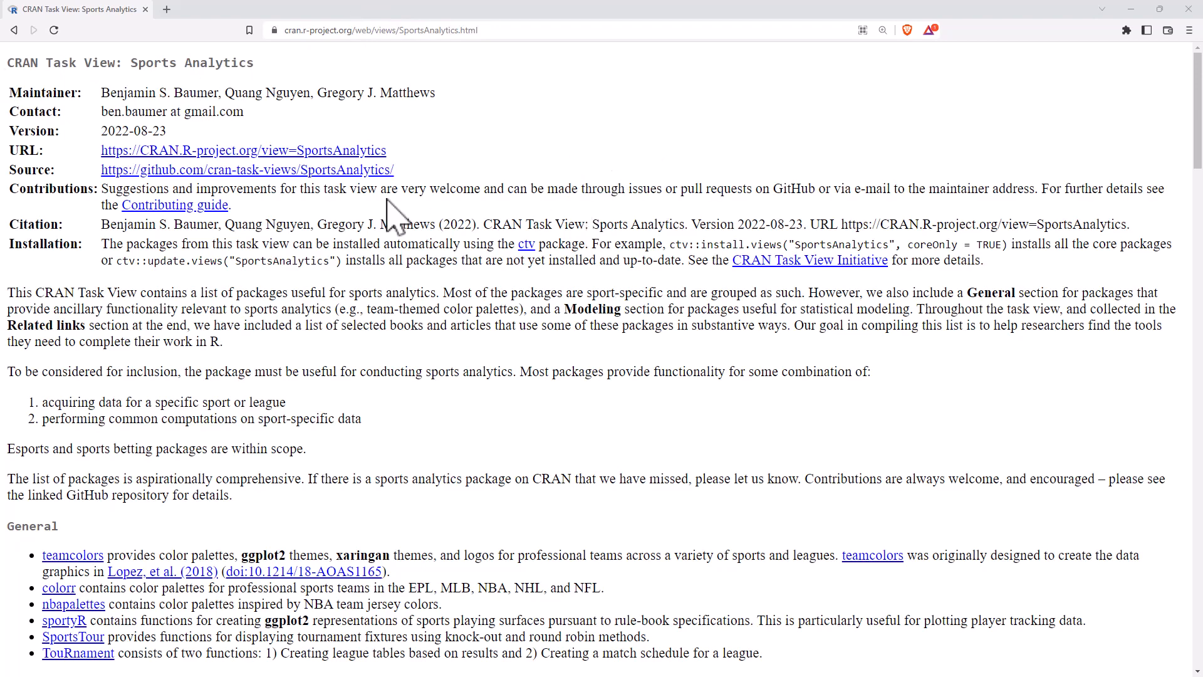
Scroll the CRAN task view back down to the General and American Football package lists.
{"action": "scroll", "scroll_direction": "down", "scroll_amount": 3}
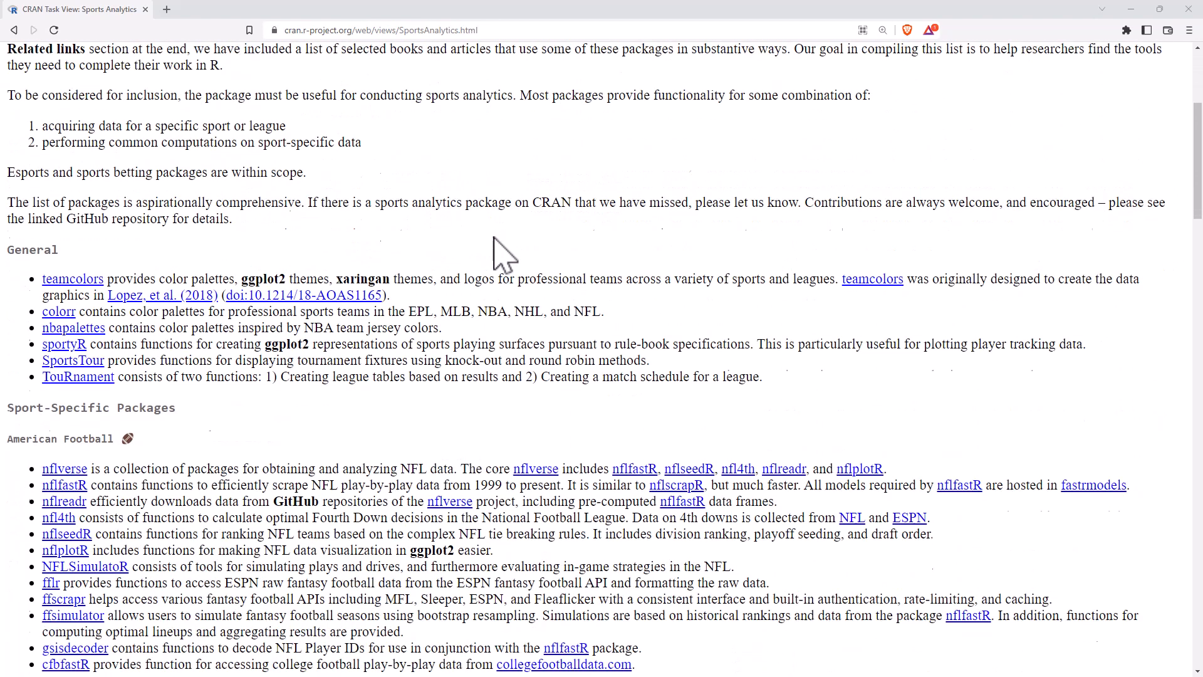
{"action": "scroll", "scroll_direction": "down", "scroll_amount": 3}
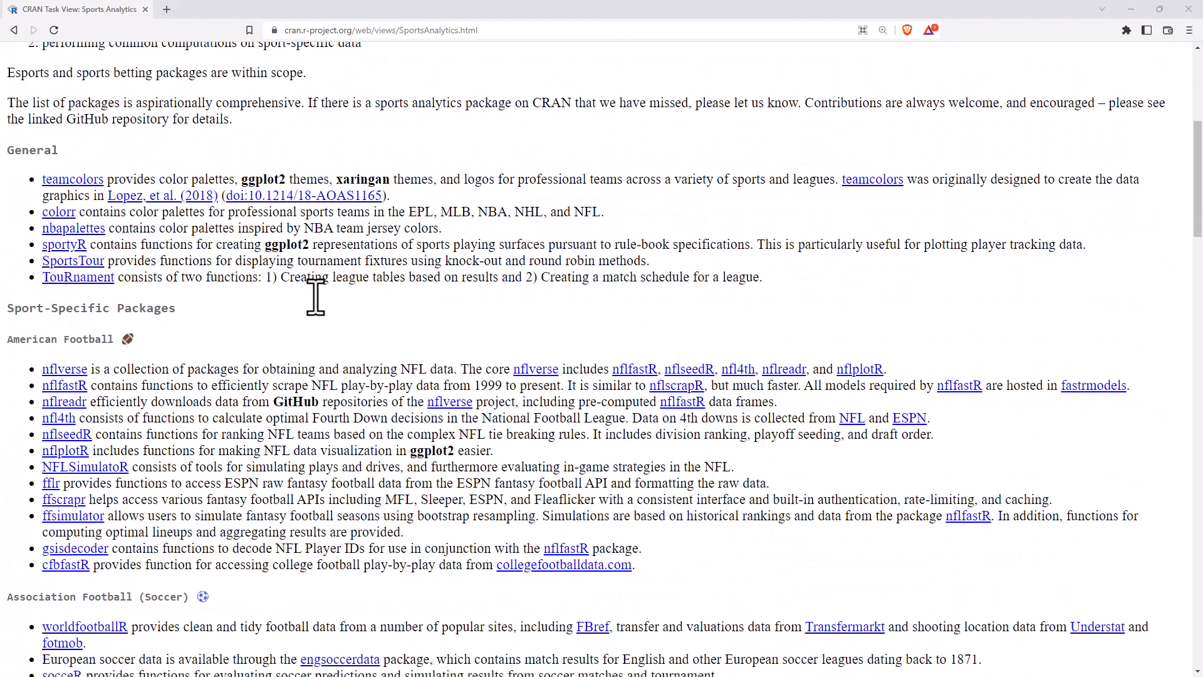
{"action": "mouse_move", "coordinate": [258, 308]}
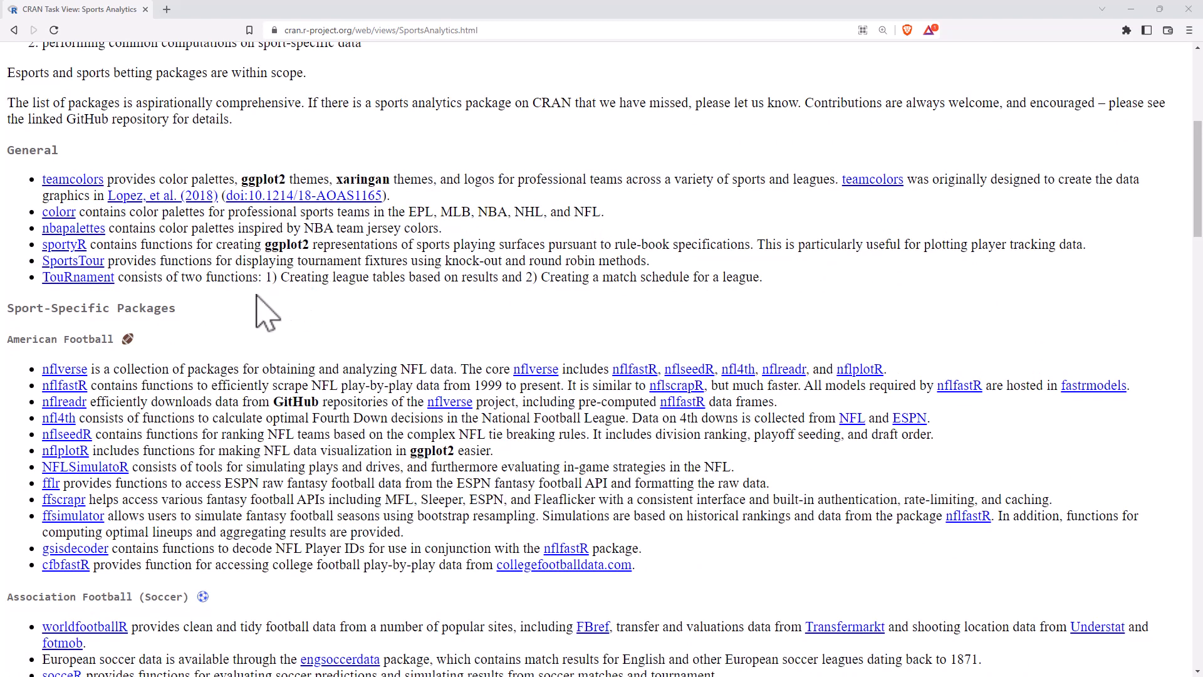
{"action": "mouse_move", "coordinate": [281, 341]}
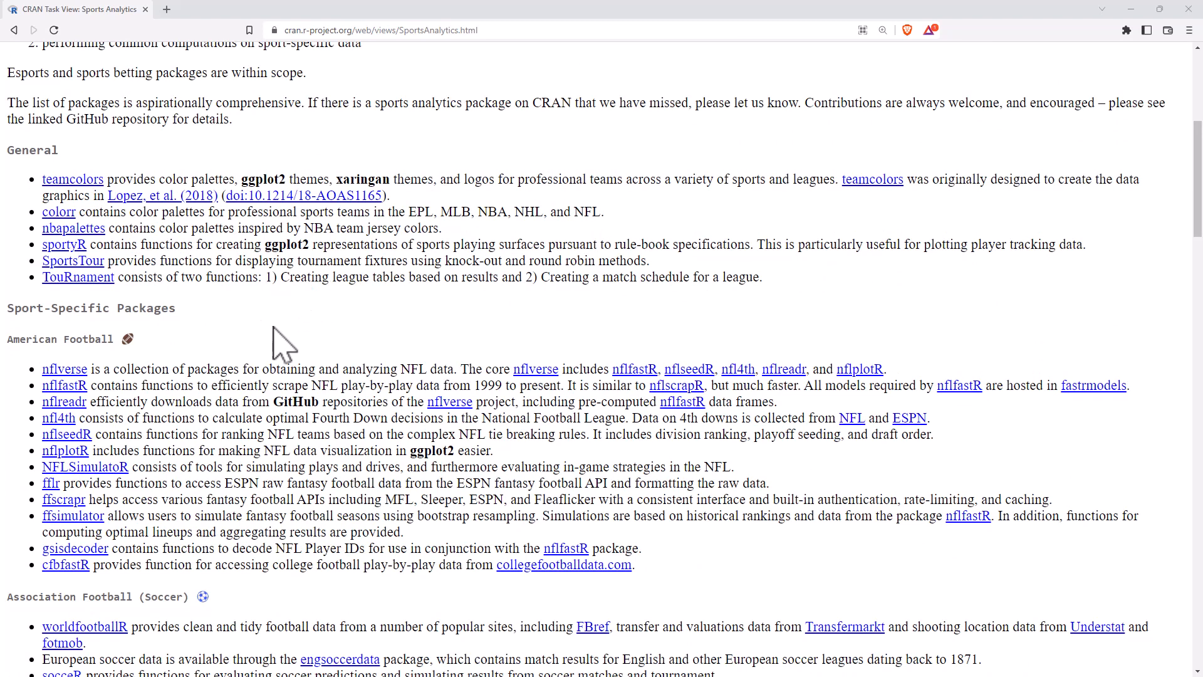
{"action": "mouse_move", "coordinate": [235, 342]}
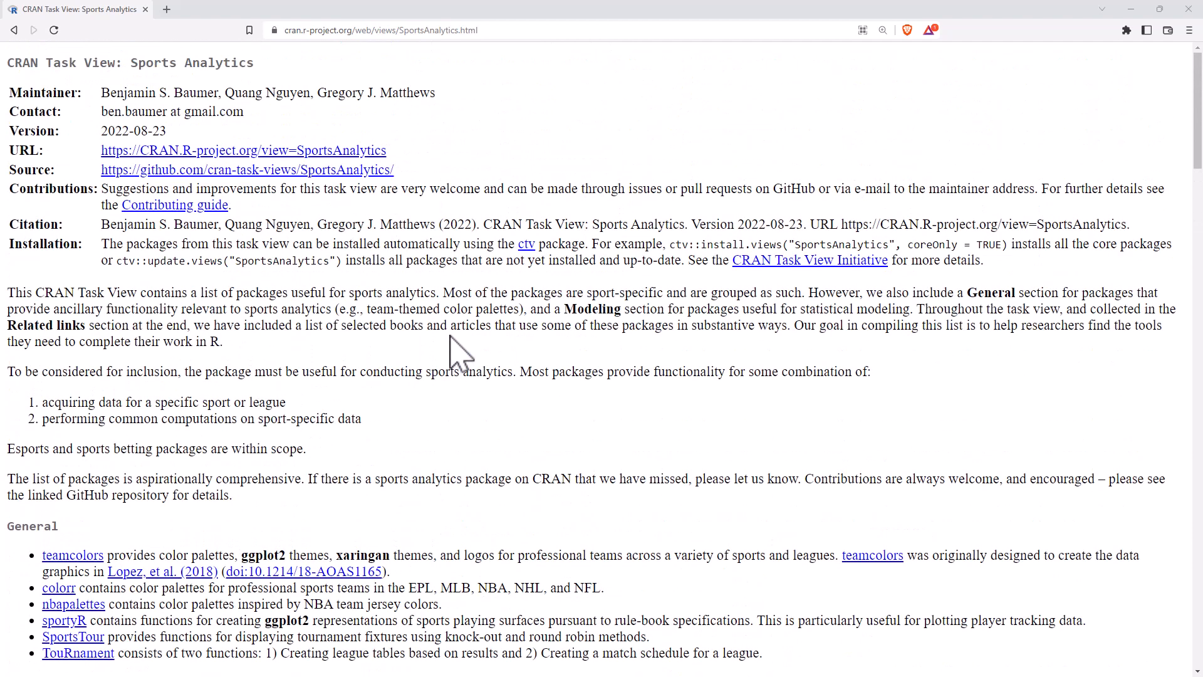
{"action": "mouse_move", "coordinate": [471, 309]}
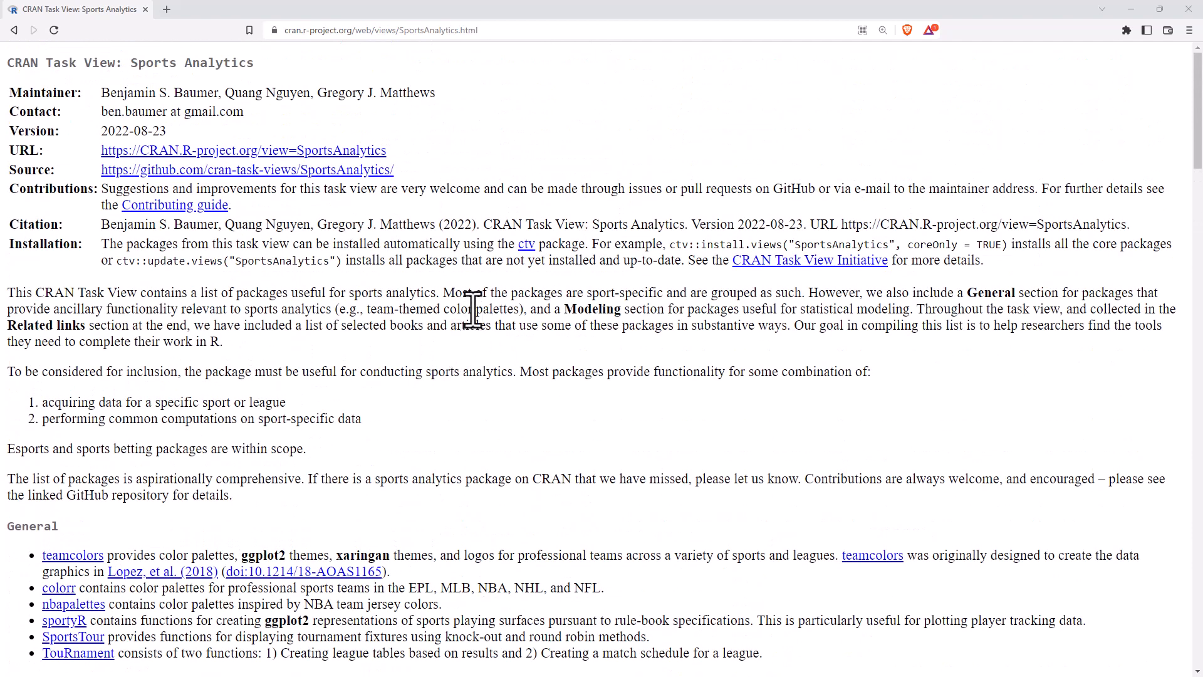